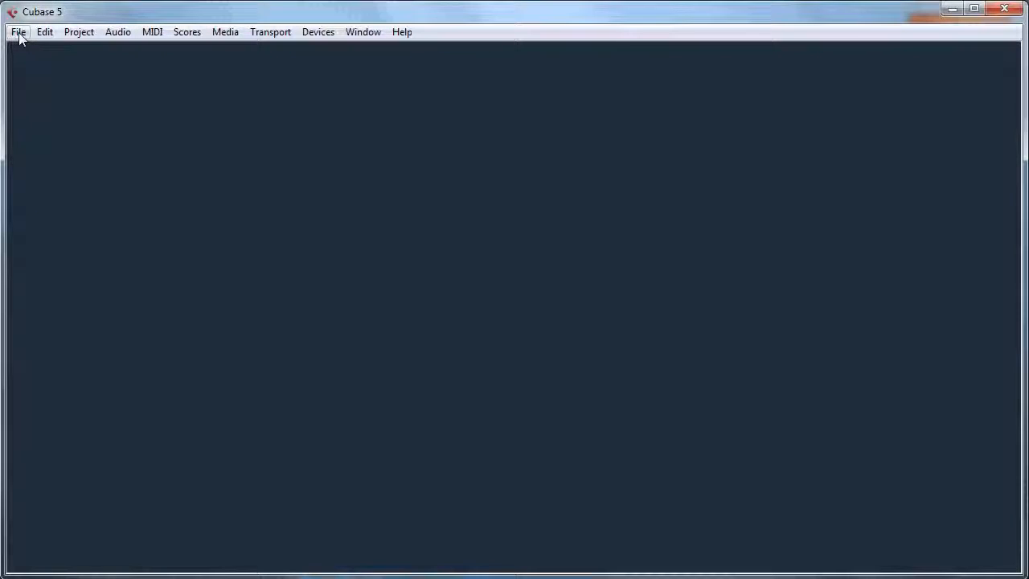
Open the New Project template chooser from the File menu.
click(17, 32)
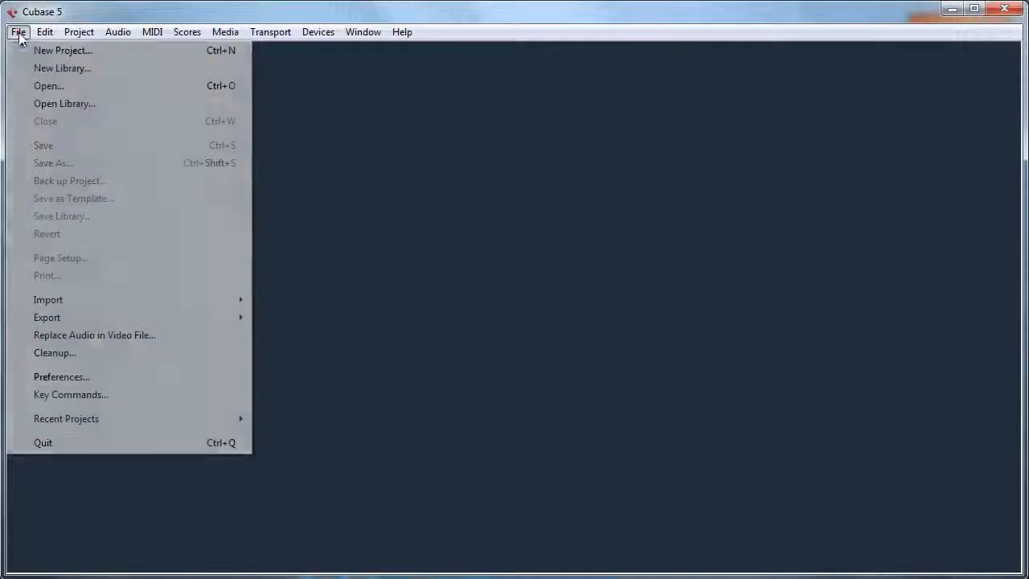
click(63, 50)
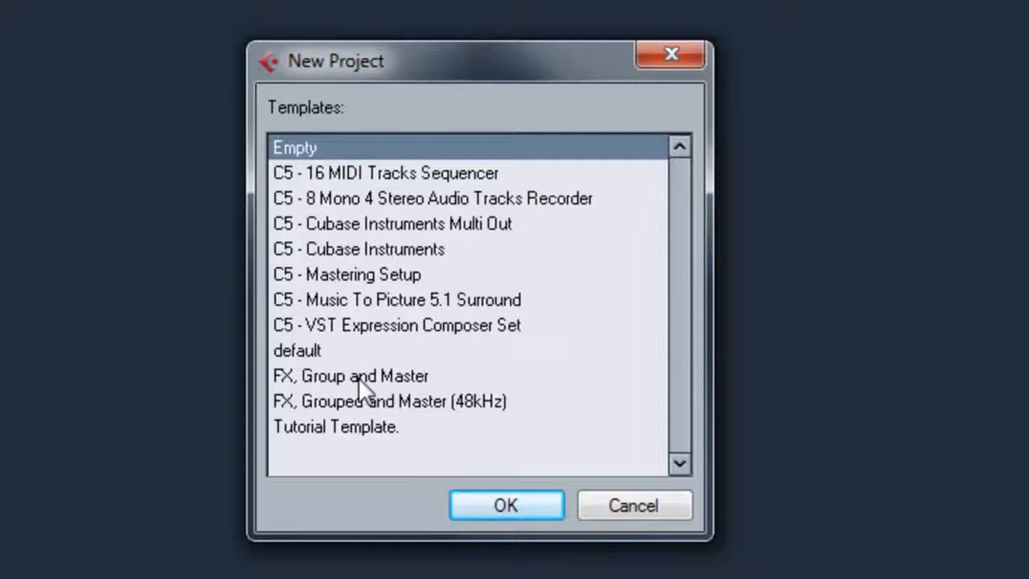
mouse_move(334, 184)
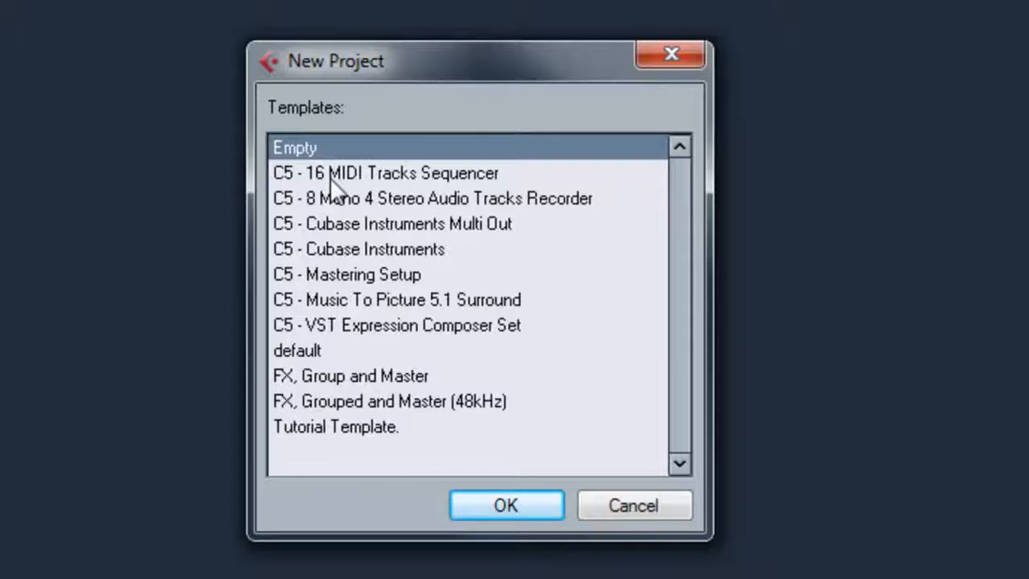
Browse the templates, then create the Untitled1 project from the Empty template.
click(396, 325)
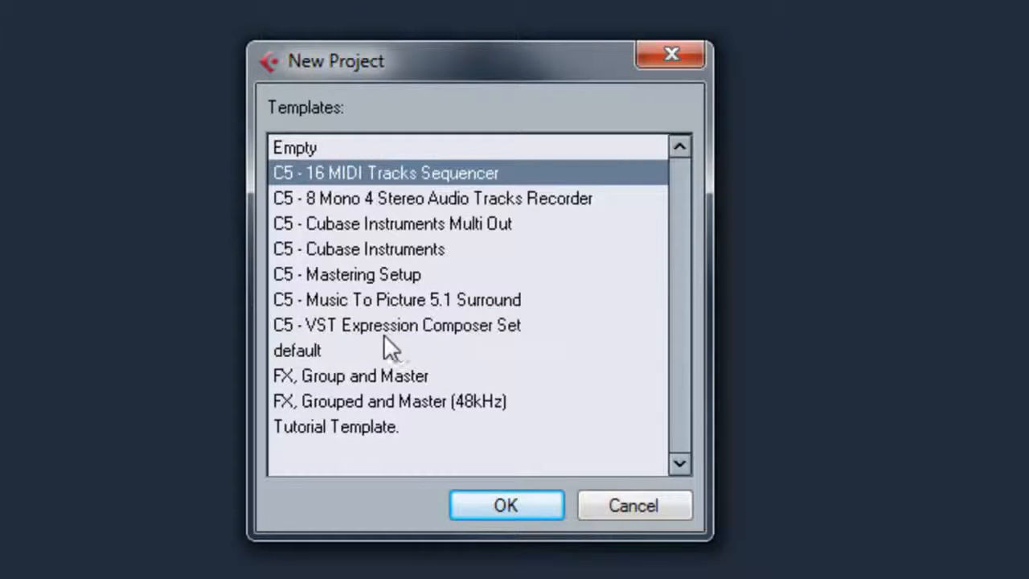
click(297, 351)
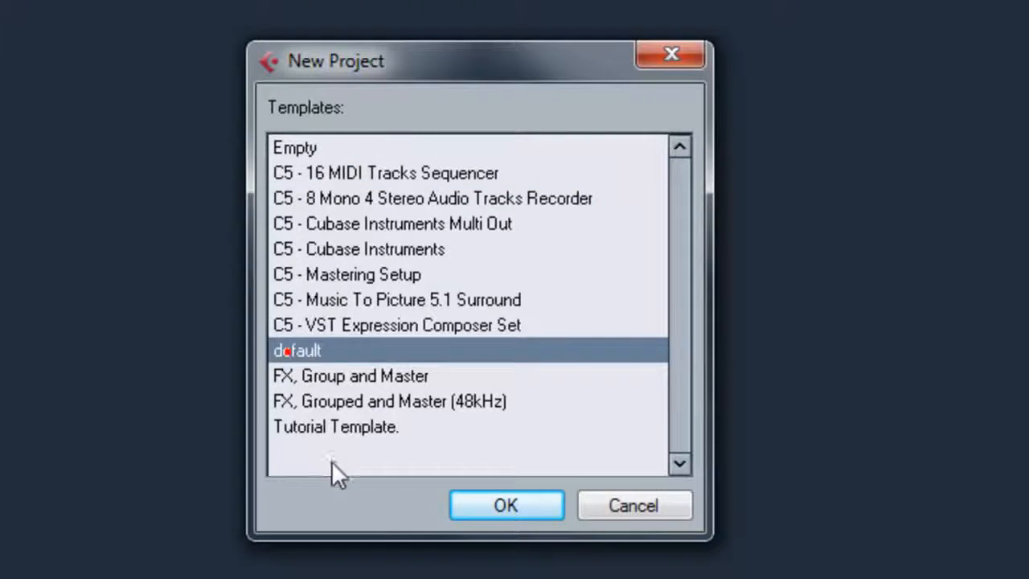
mouse_move(406, 386)
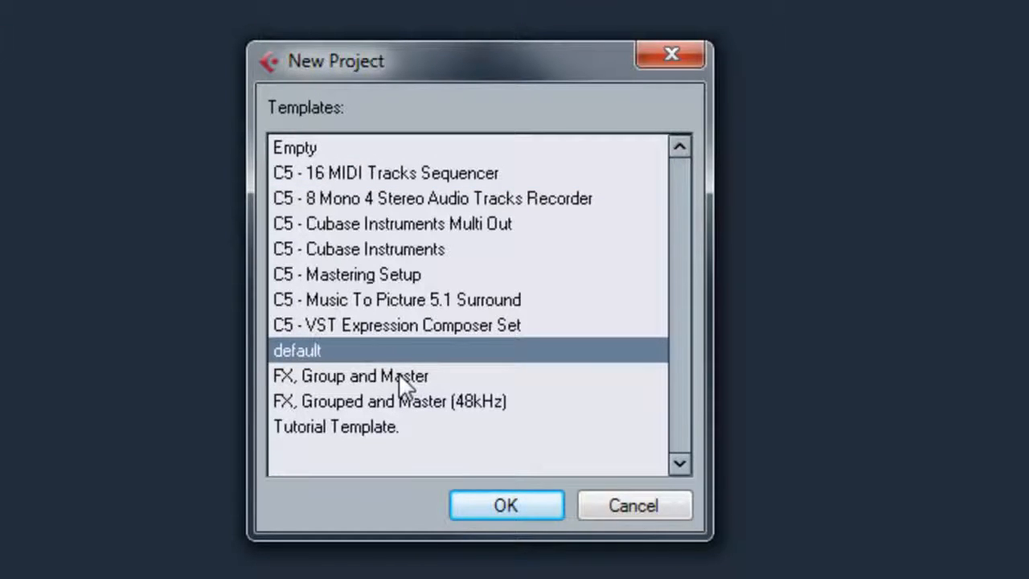
mouse_move(322, 434)
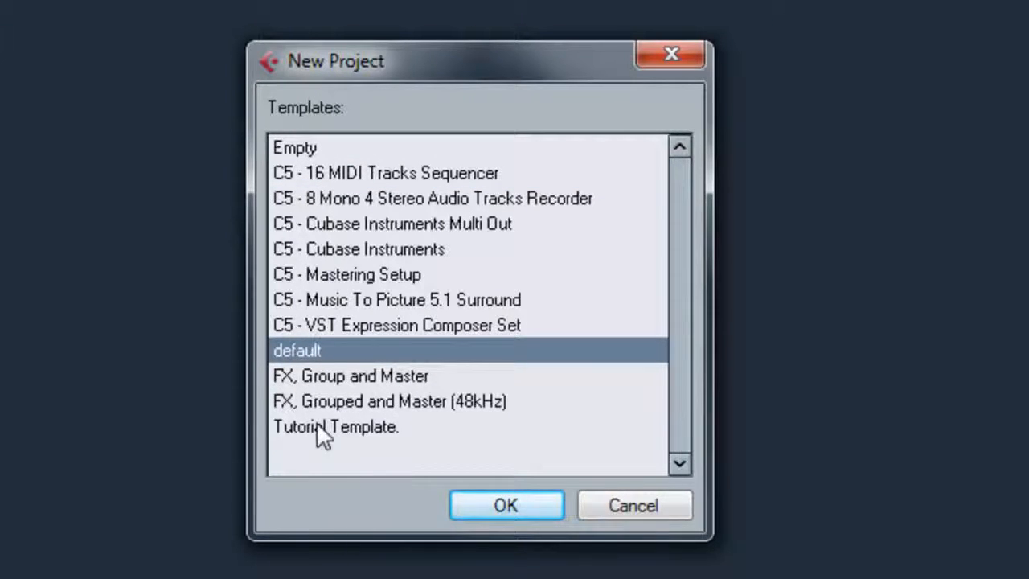
mouse_move(365, 427)
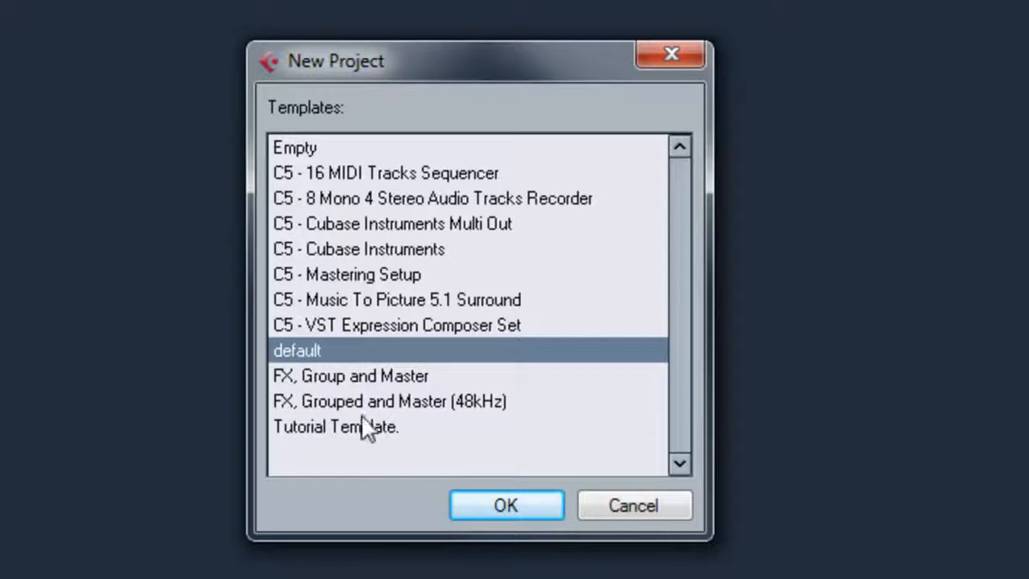
click(294, 147)
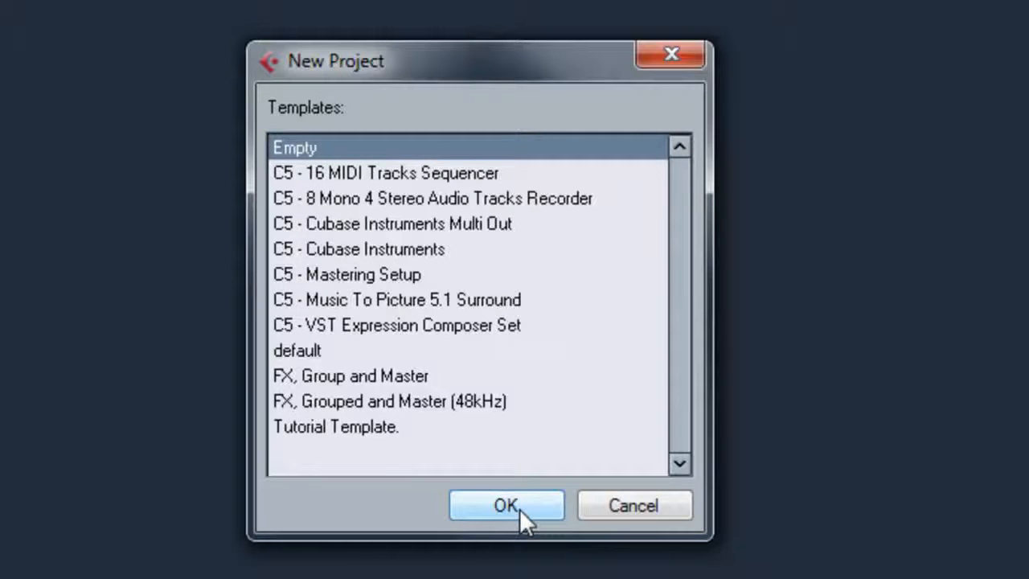
click(506, 504)
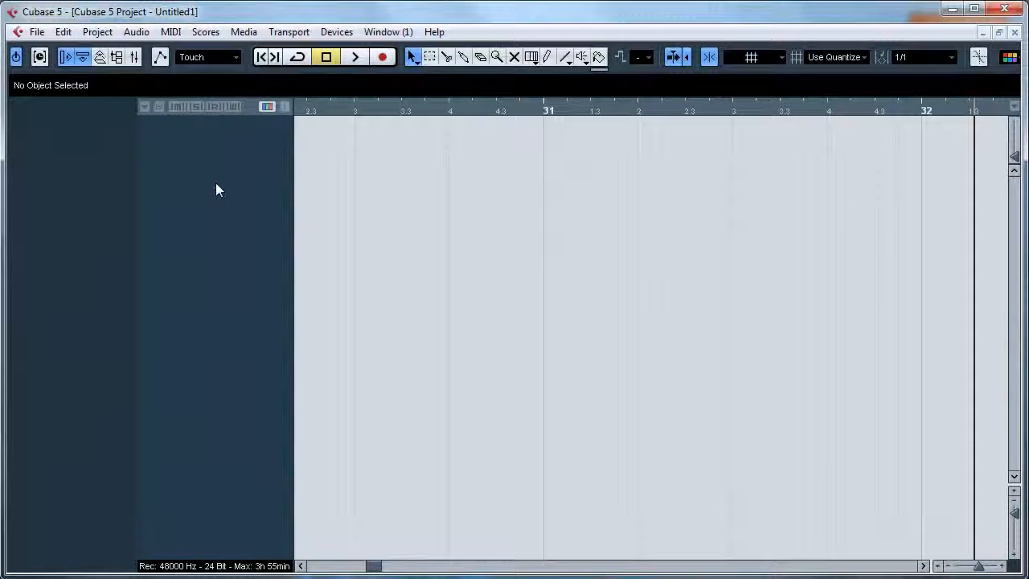
mouse_move(176, 276)
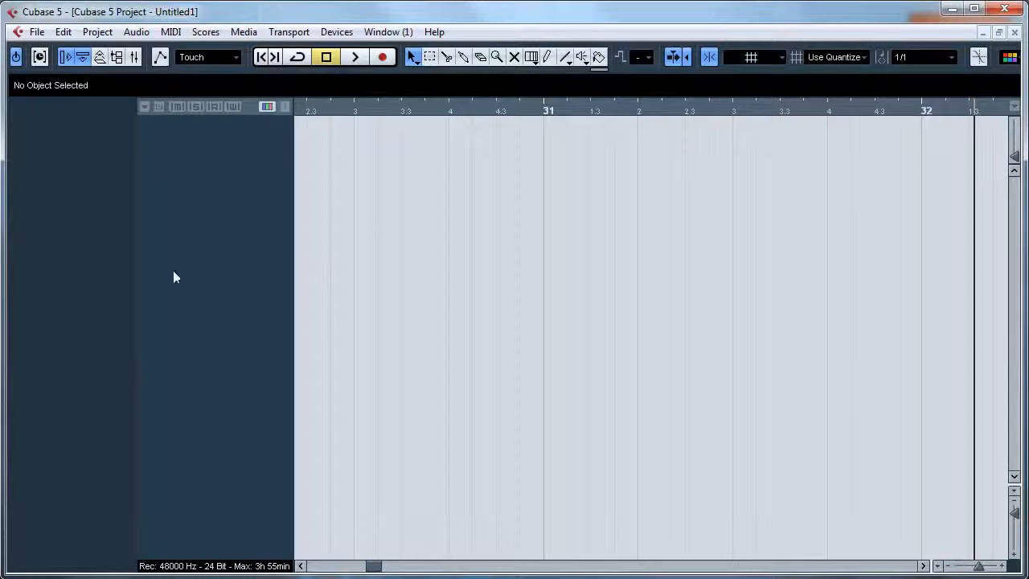
Add two group channel tracks and rename them vox and drums.
right_click(176, 278)
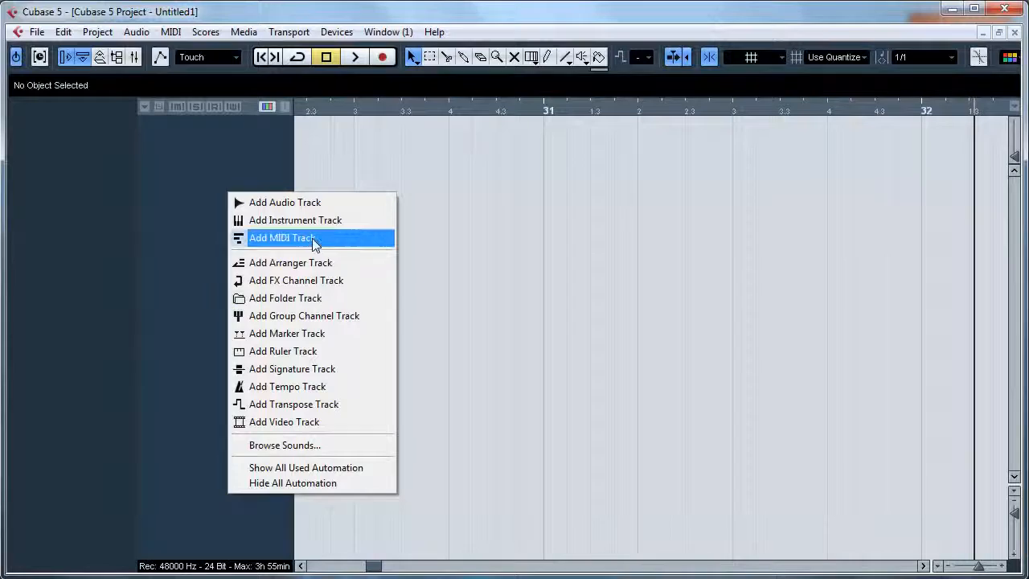
click(304, 315)
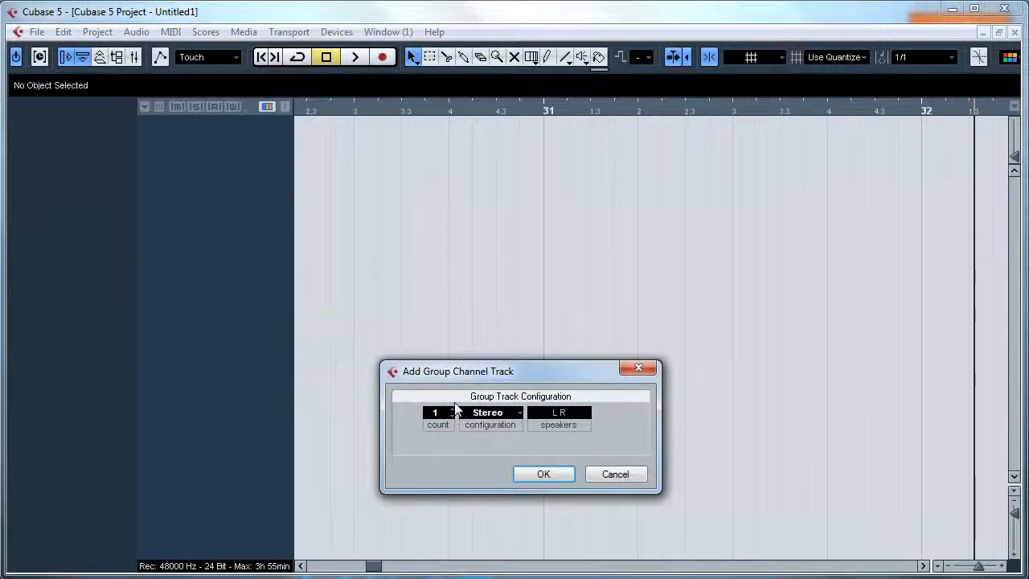
click(544, 473)
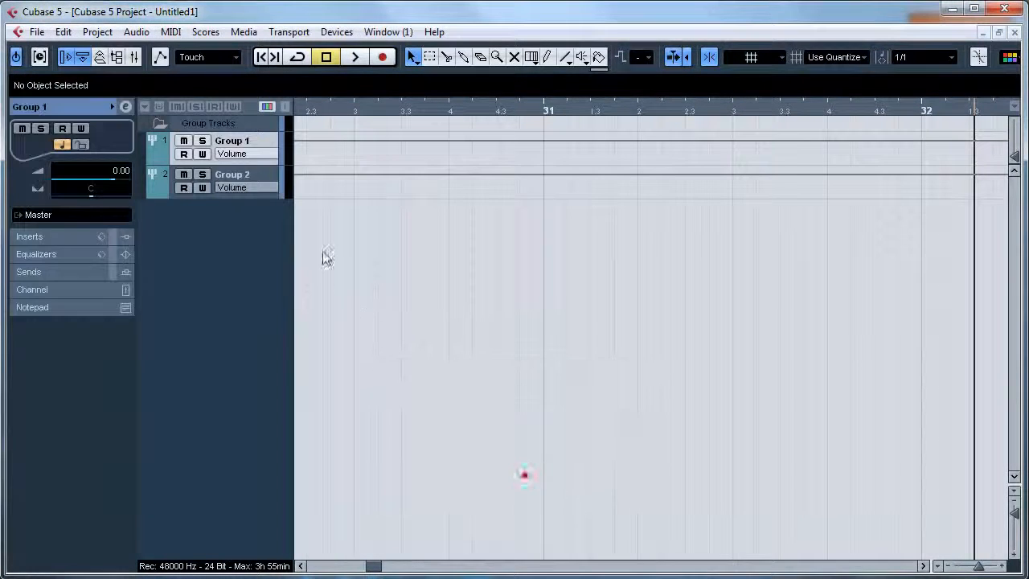
double_click(232, 140)
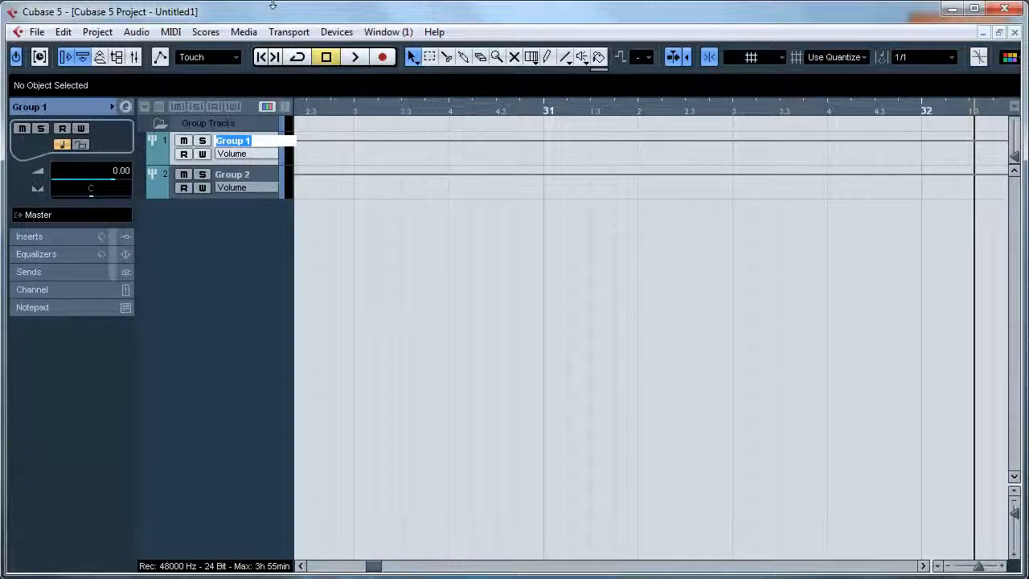
text(vox)
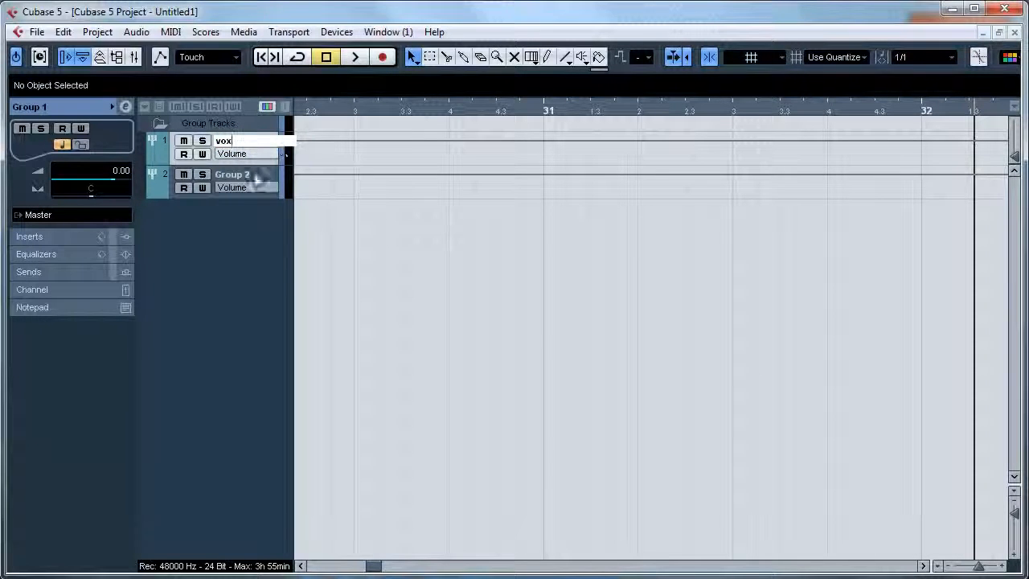
text(drums)
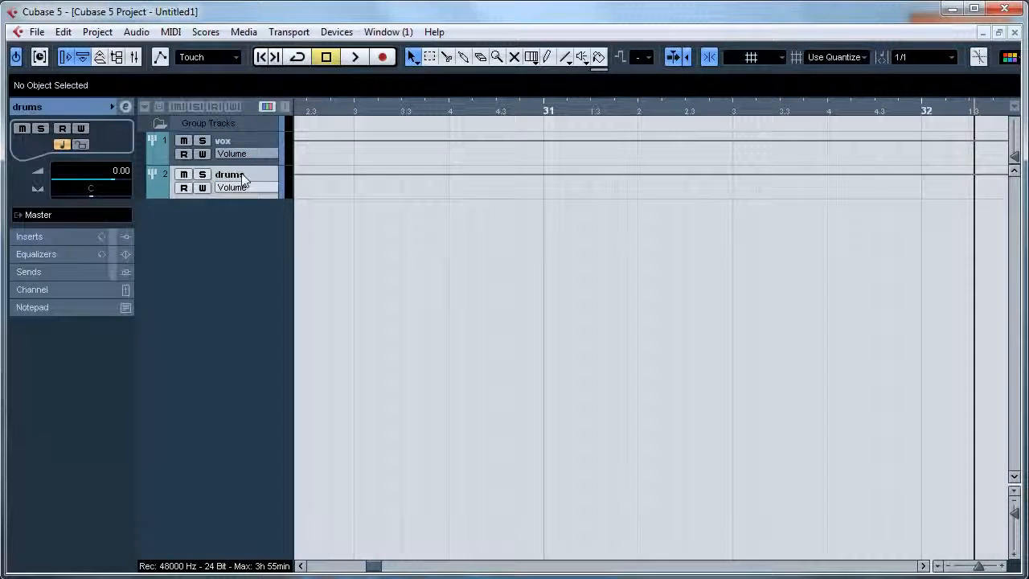
right_click(245, 181)
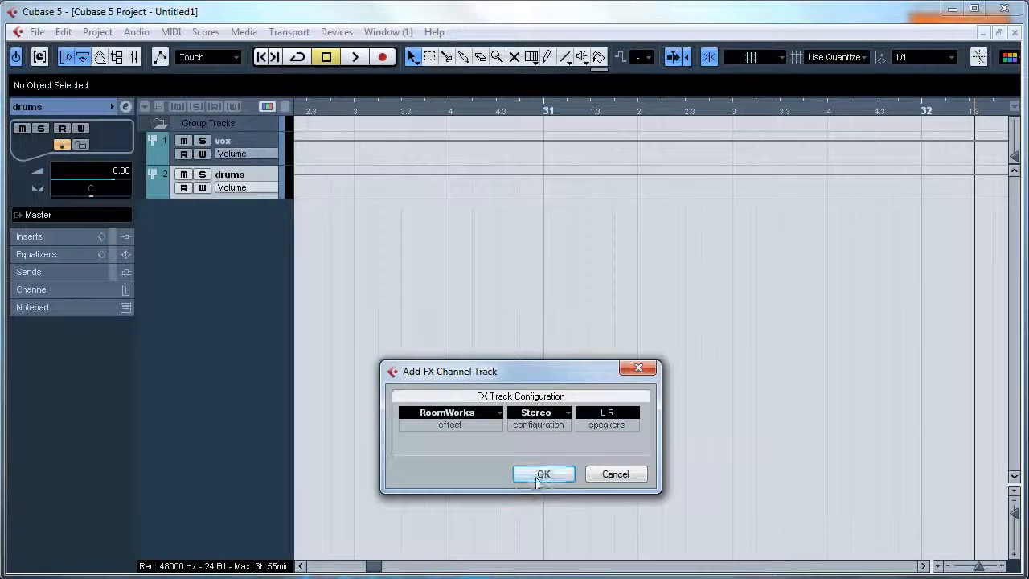
Add a RoomWorks FX channel track and name it Room Reverb.
click(543, 473)
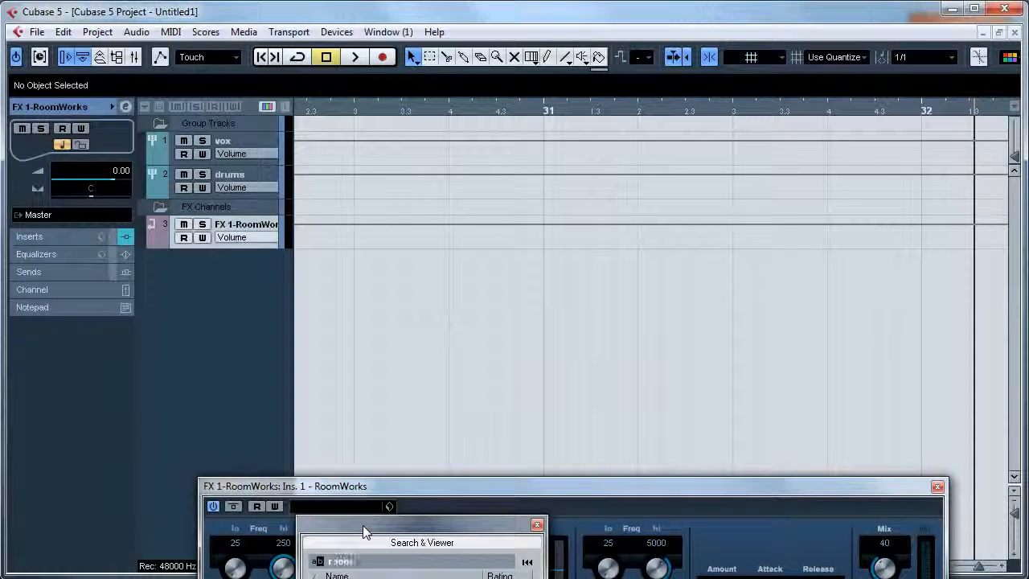
text(room)
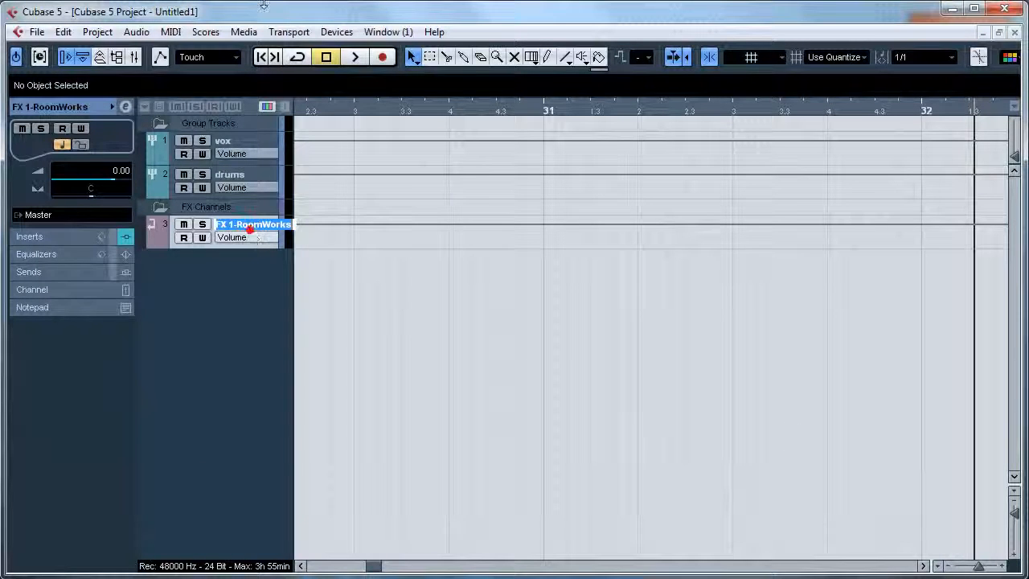
text(Room Reverb)
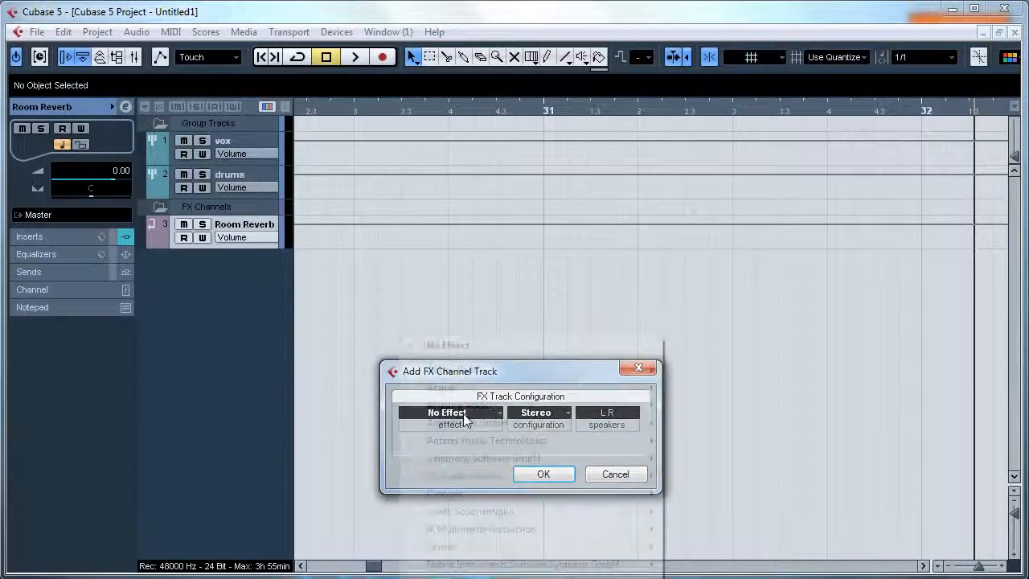
Add a RoomWorks FX channel with Plate Vintage preset, 0.59 reverb time, named Plate Reverb.
click(458, 412)
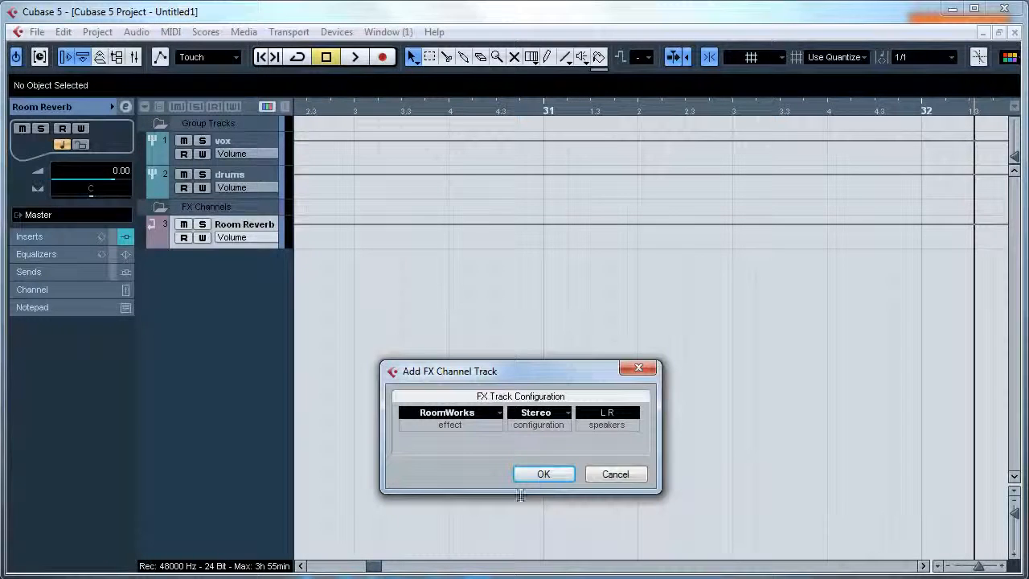
click(543, 474)
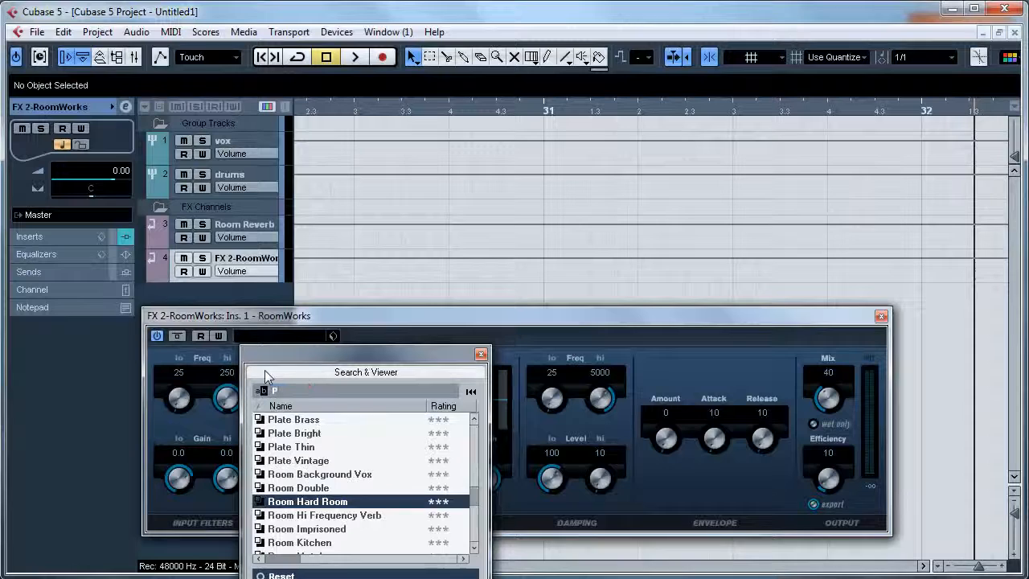
text(late)
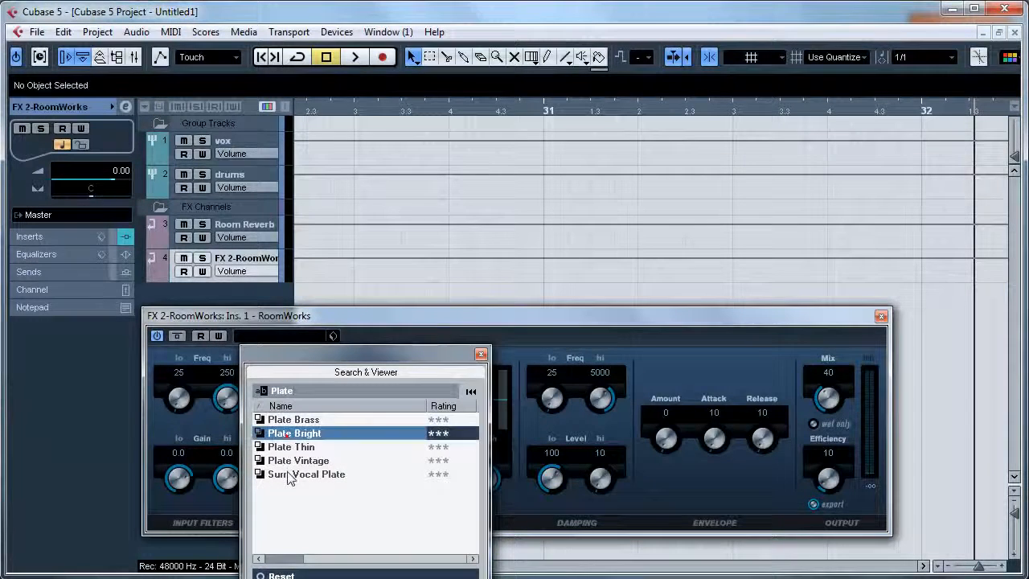
double_click(298, 460)
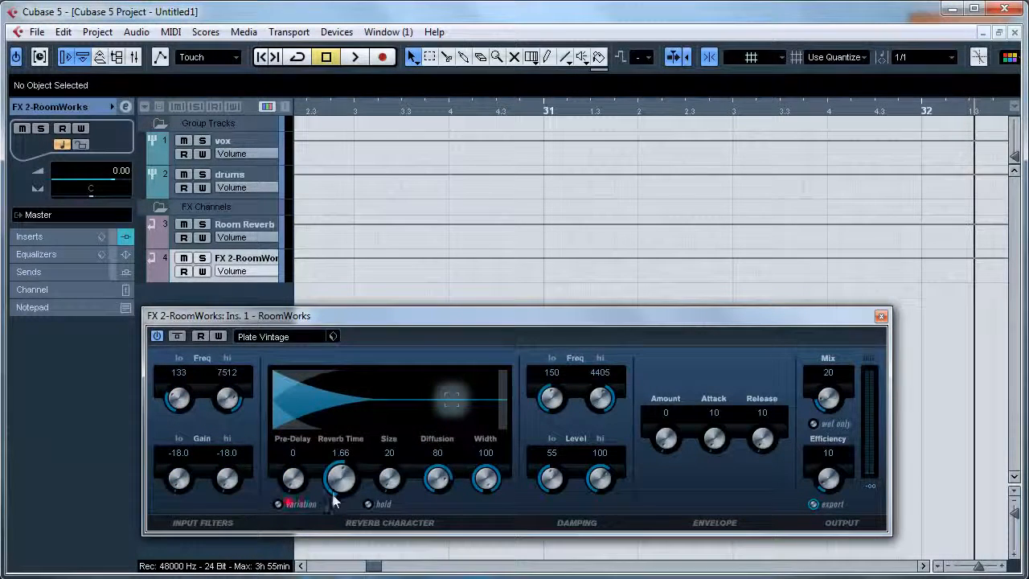
drag(340, 478, 333, 498)
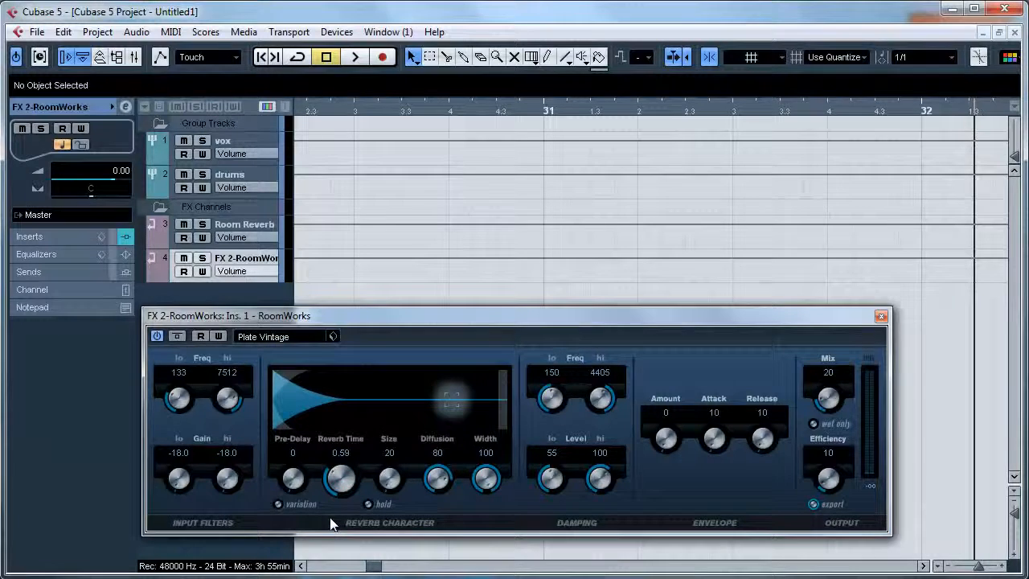
double_click(339, 452)
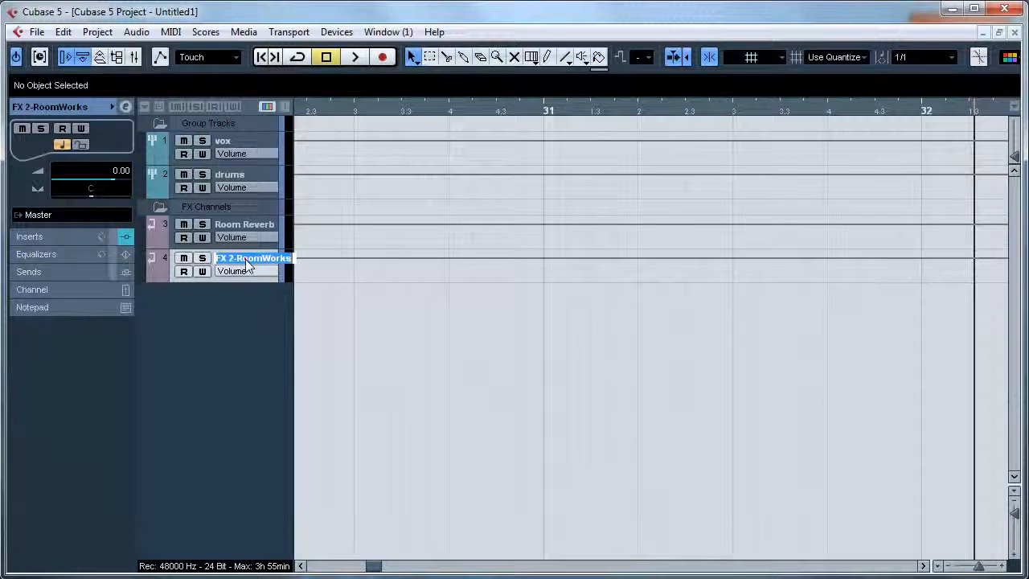
text(Plate Reverb)
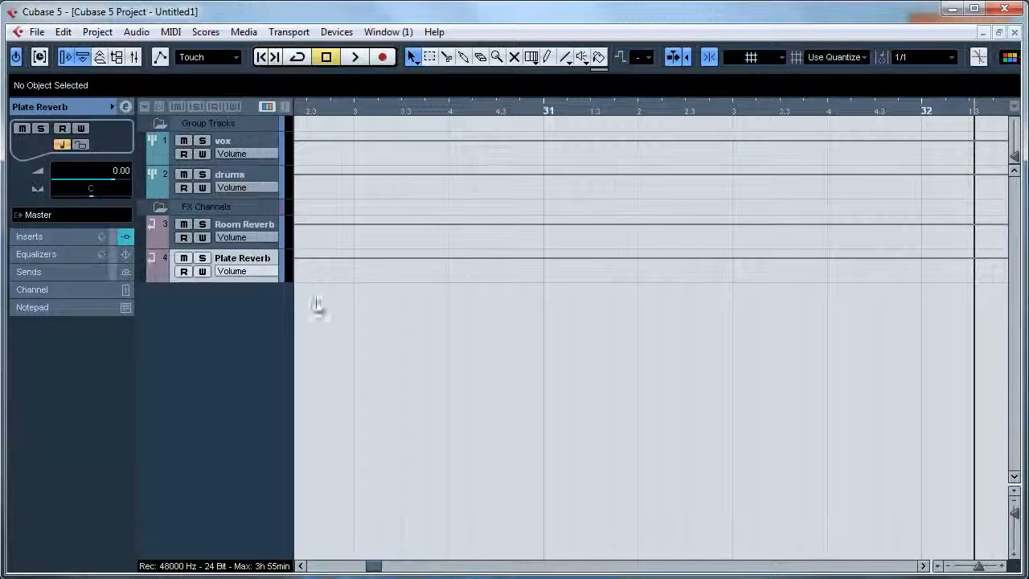
Add five mono audio tracks to the project.
right_click(317, 309)
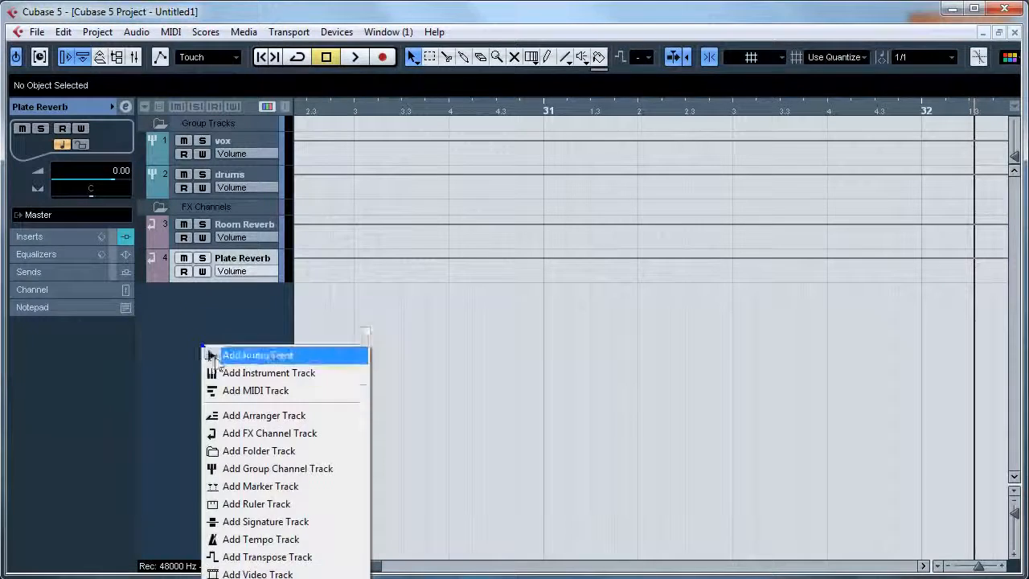
click(257, 356)
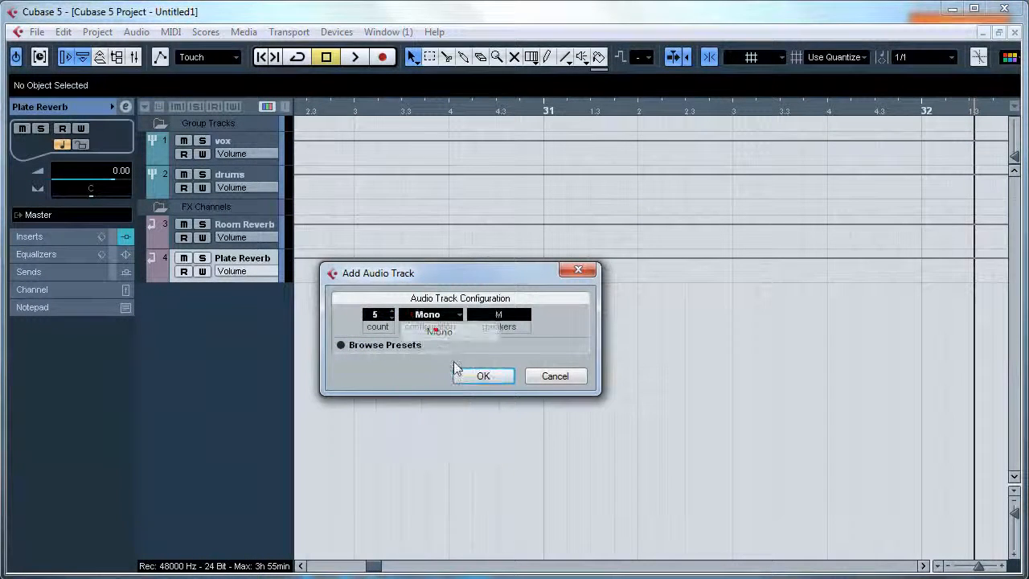
click(482, 375)
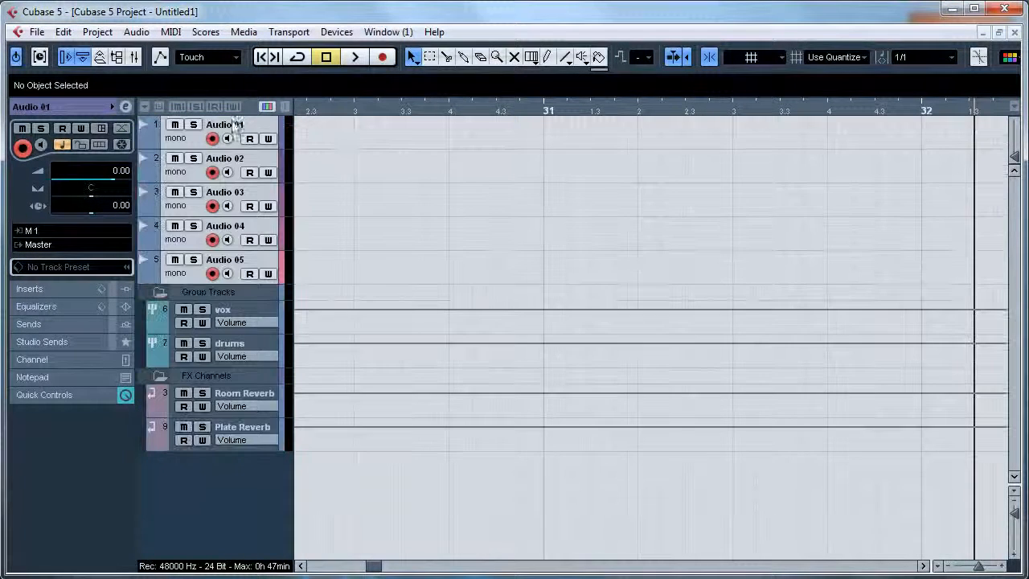
Rename the audio tracks Kick, Snare, HiHat, OH (L) and OH (R).
double_click(225, 124)
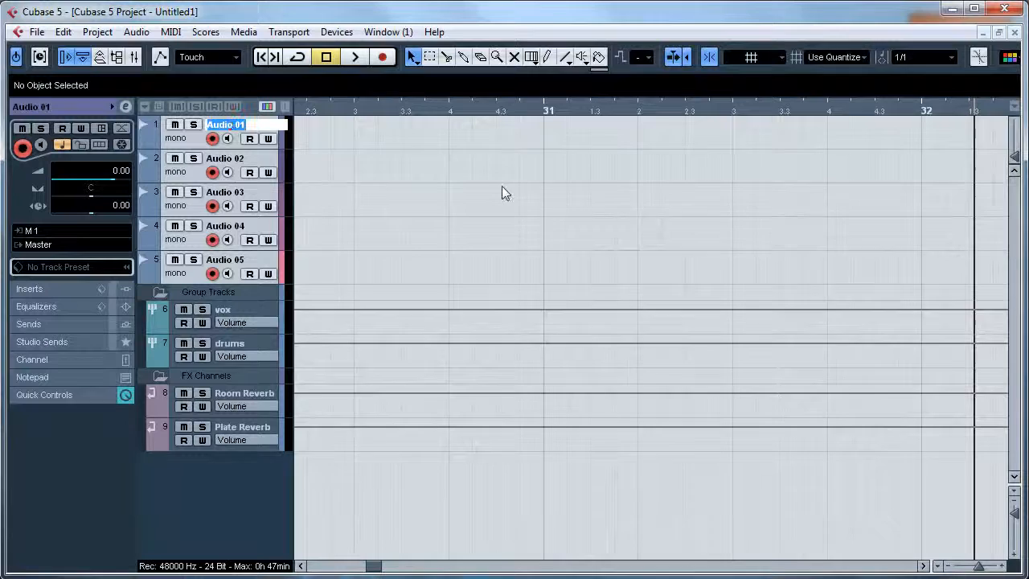
text(Kick)
click(242, 159)
text(Snare)
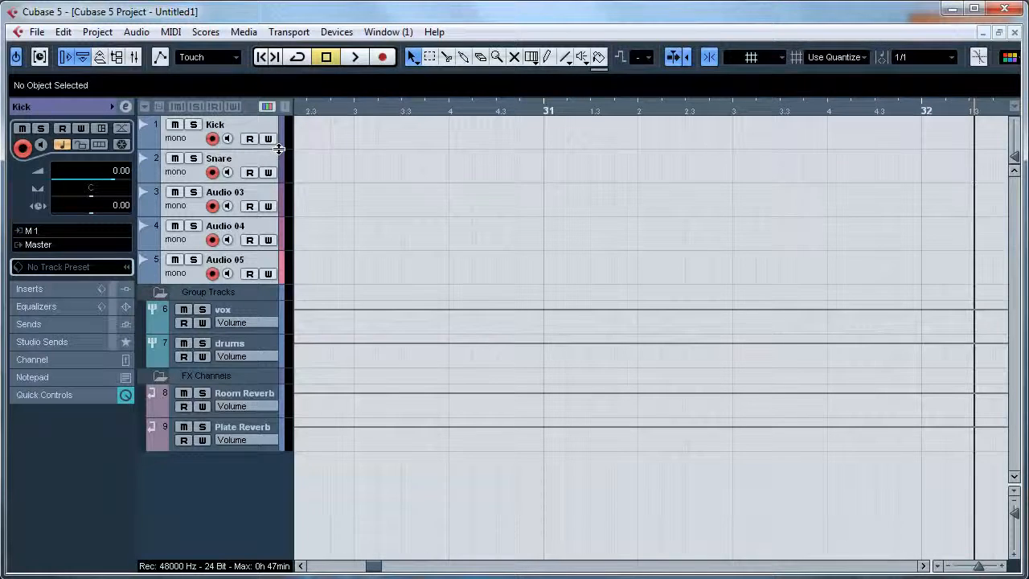
double_click(225, 191)
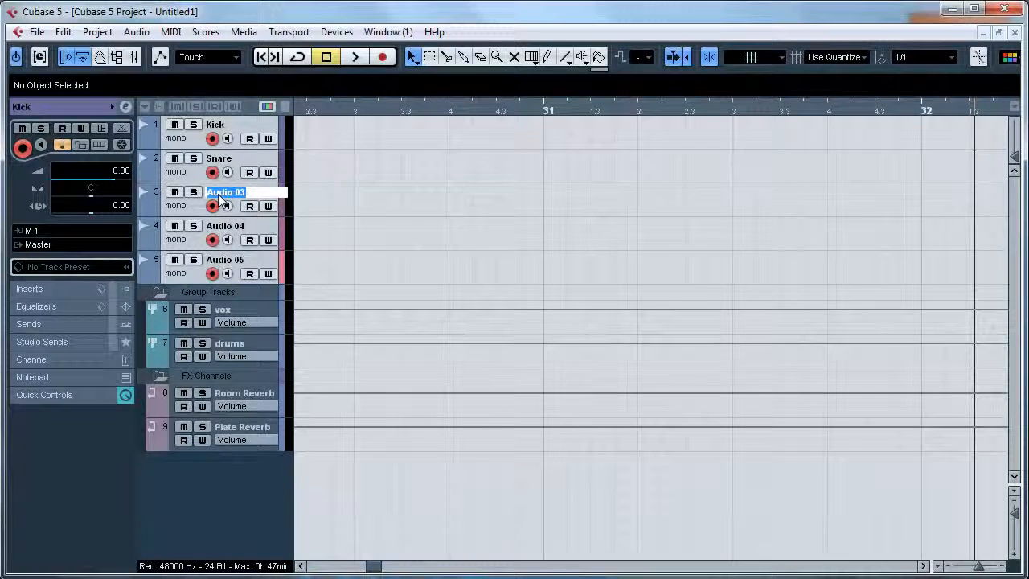
text(H)
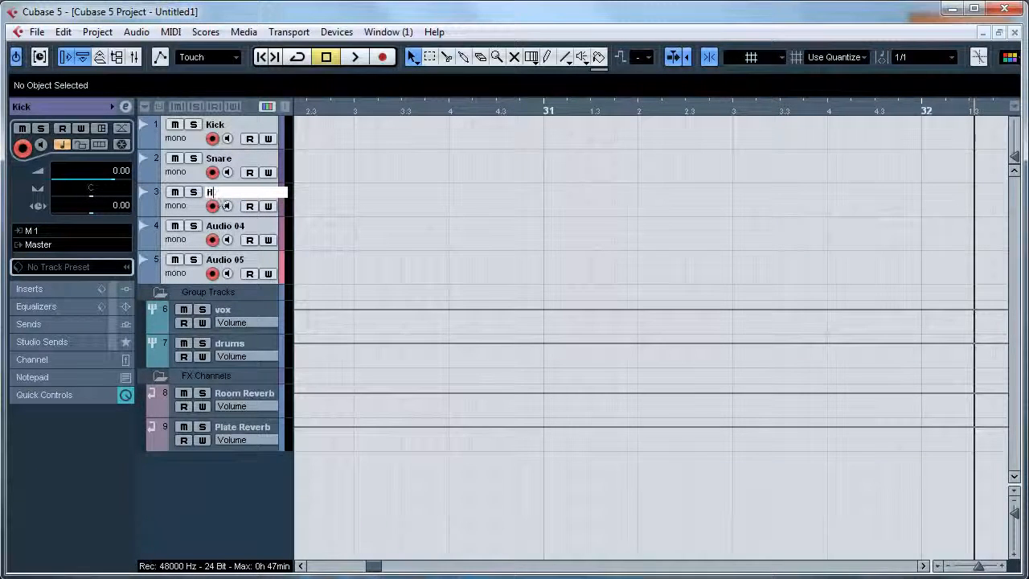
text(iHat)
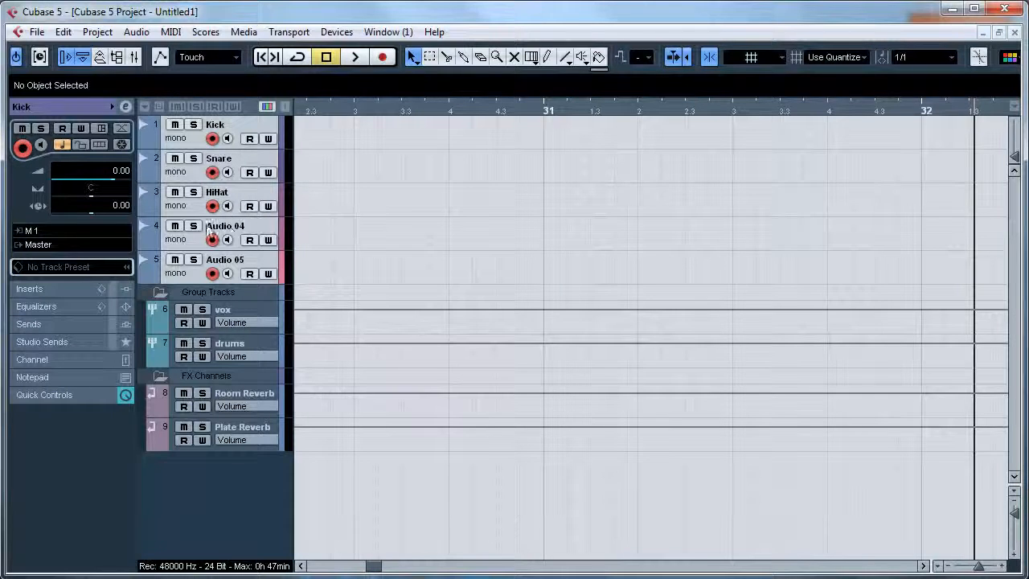
double_click(225, 225)
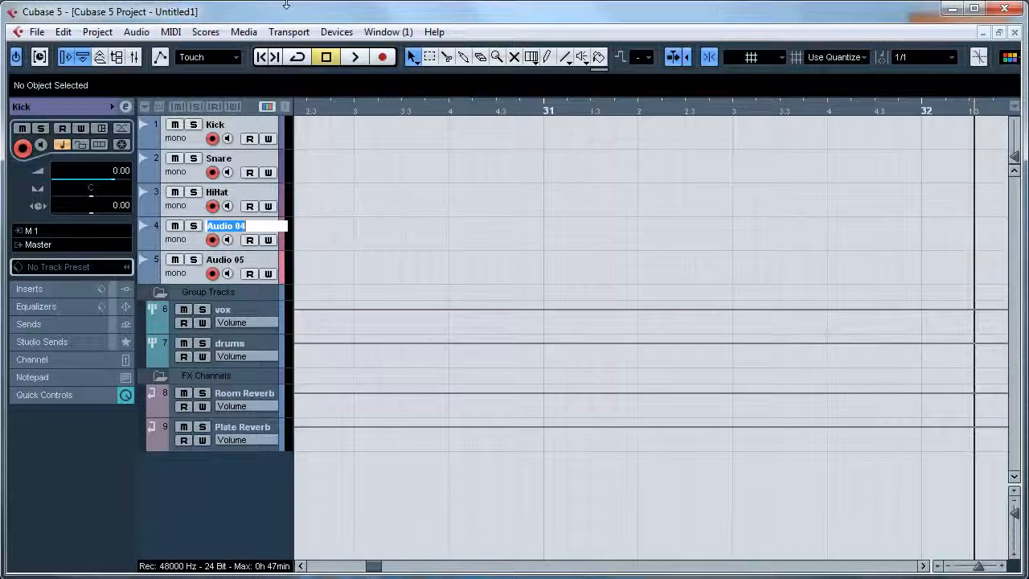
text(OVER)
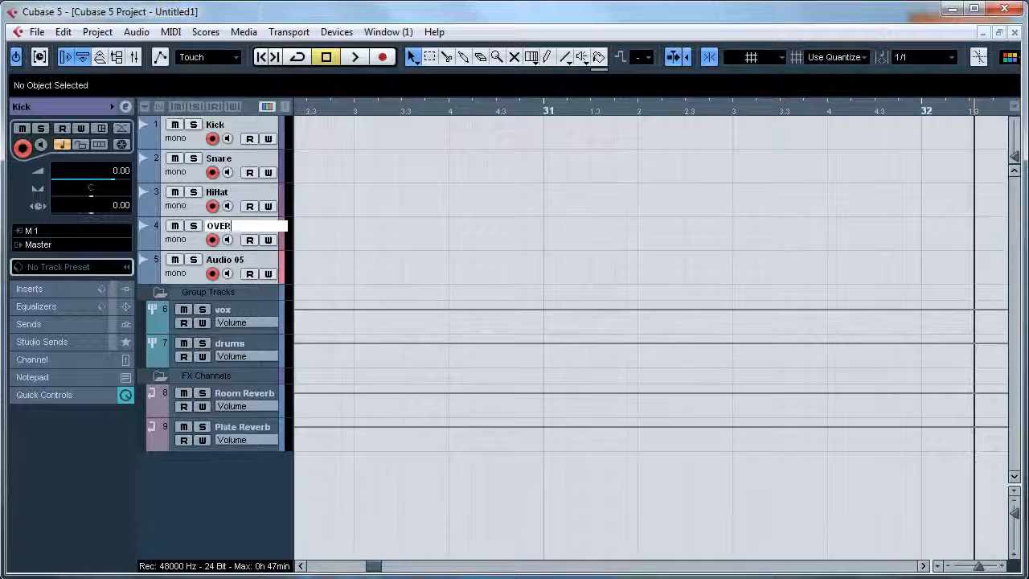
text(OH (L)
click(241, 259)
text(OH (R))
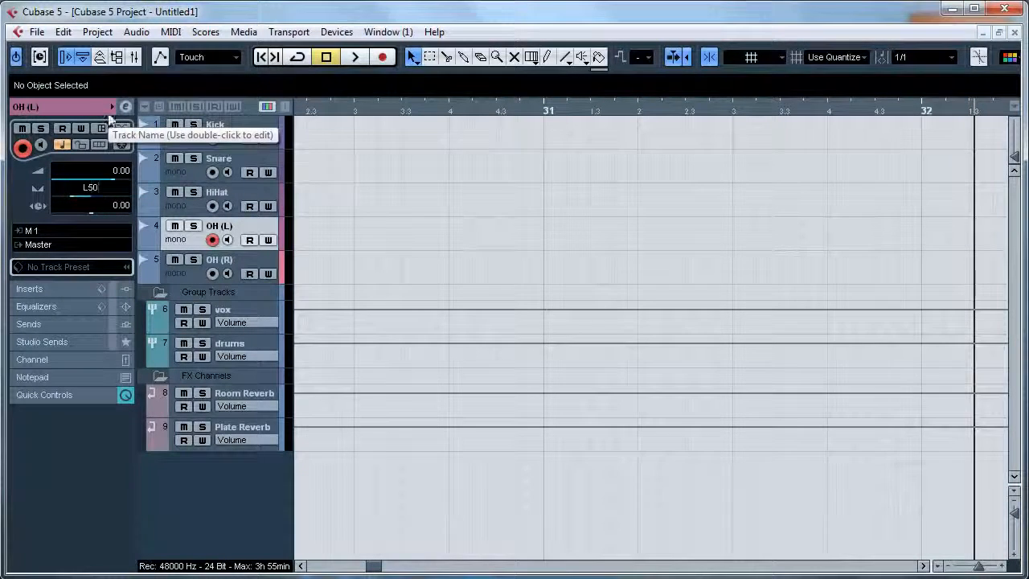
Pan OH (R) to R50 and route the drum tracks' outputs to the drums group.
click(219, 259)
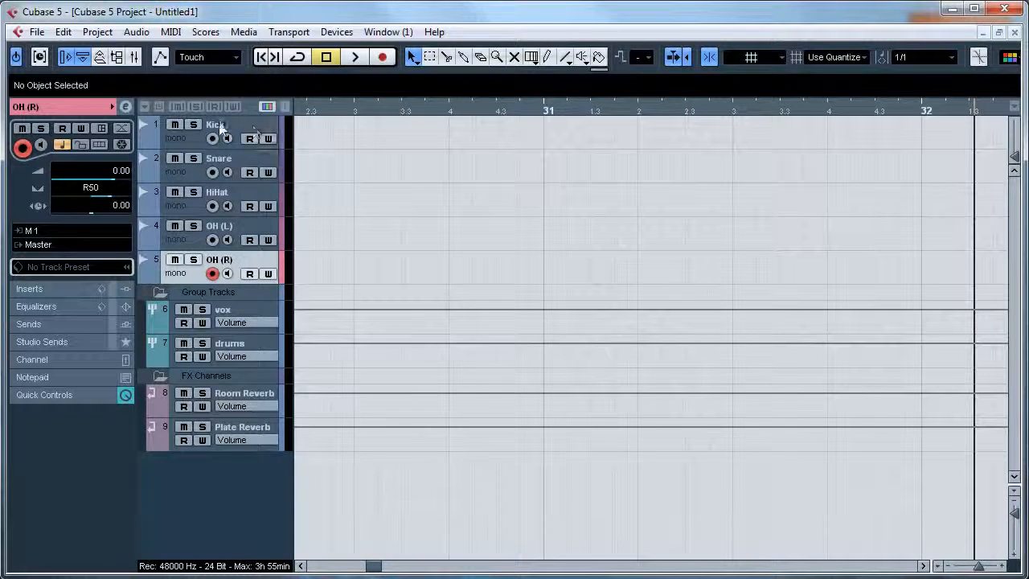
click(38, 244)
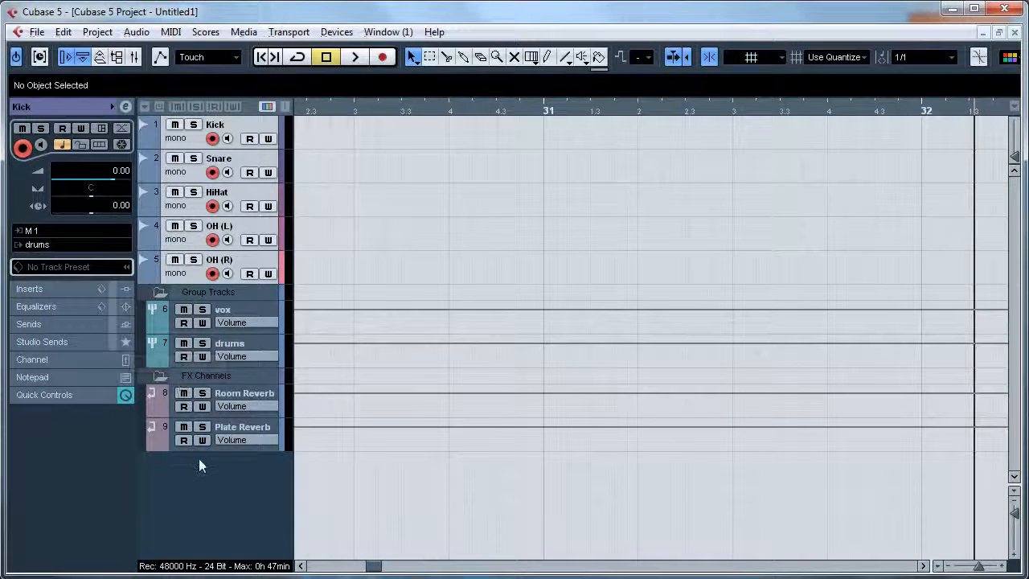
click(217, 191)
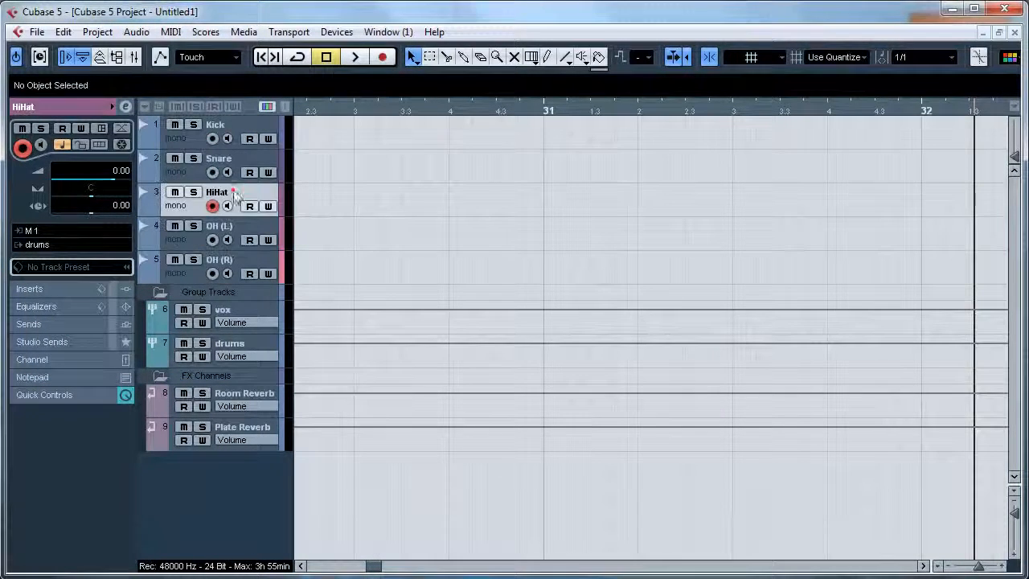
click(214, 125)
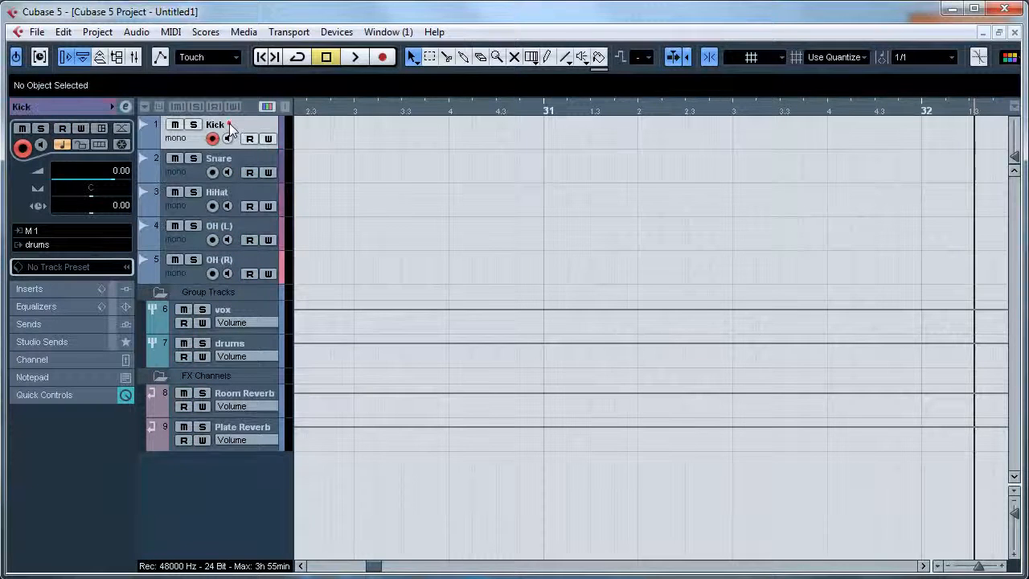
click(229, 343)
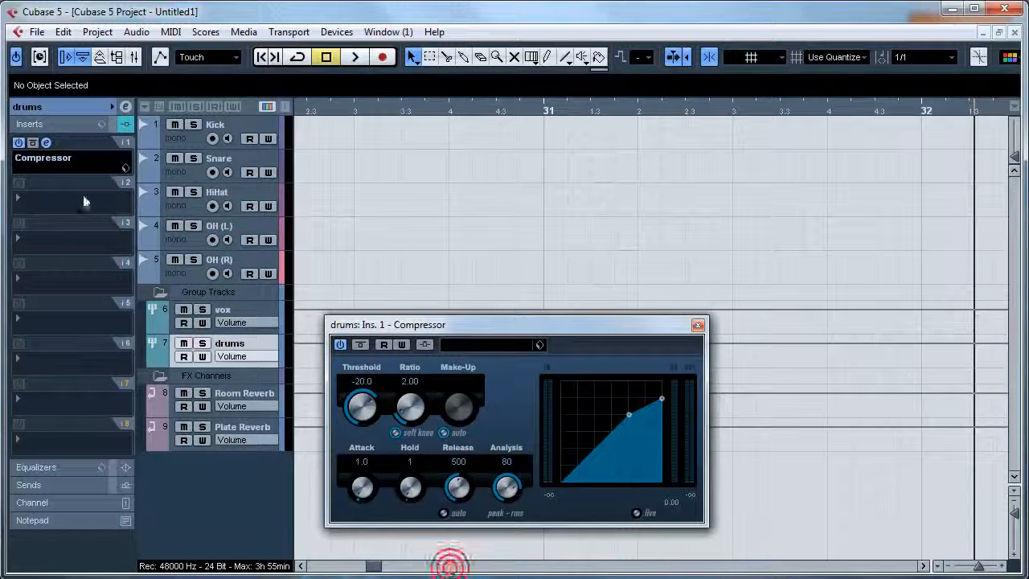
click(697, 324)
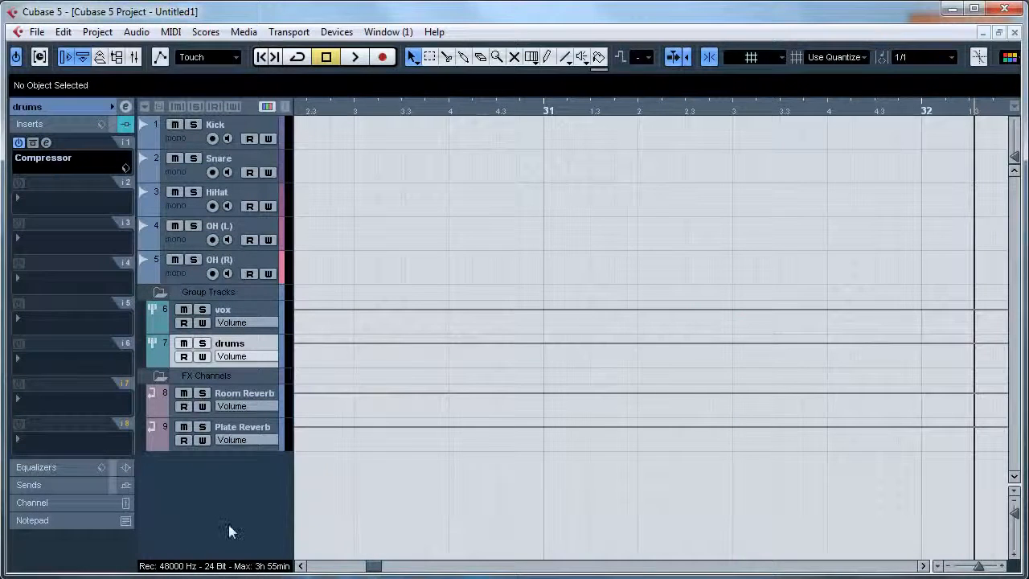
click(72, 157)
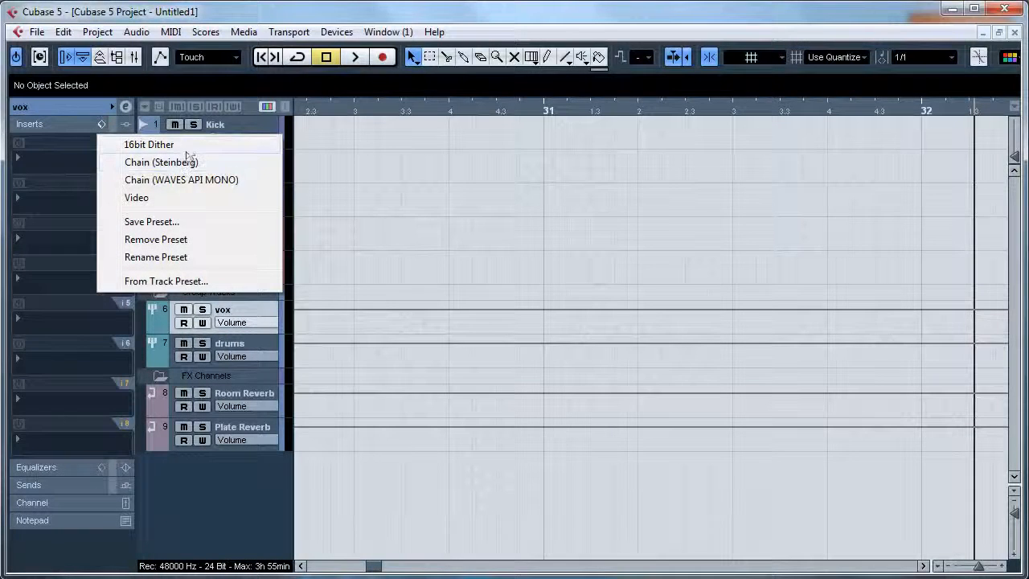
mouse_move(165, 179)
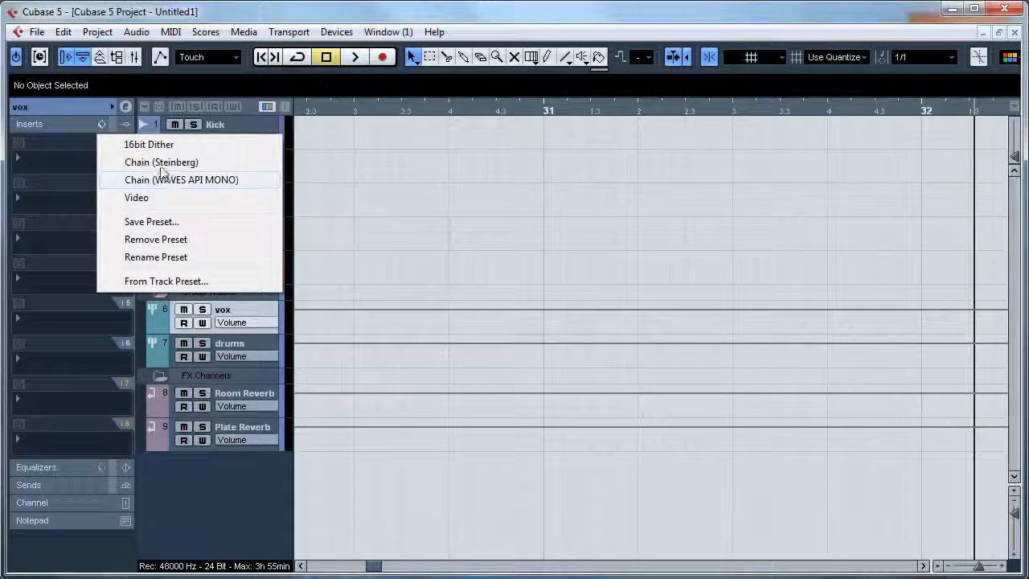
click(181, 179)
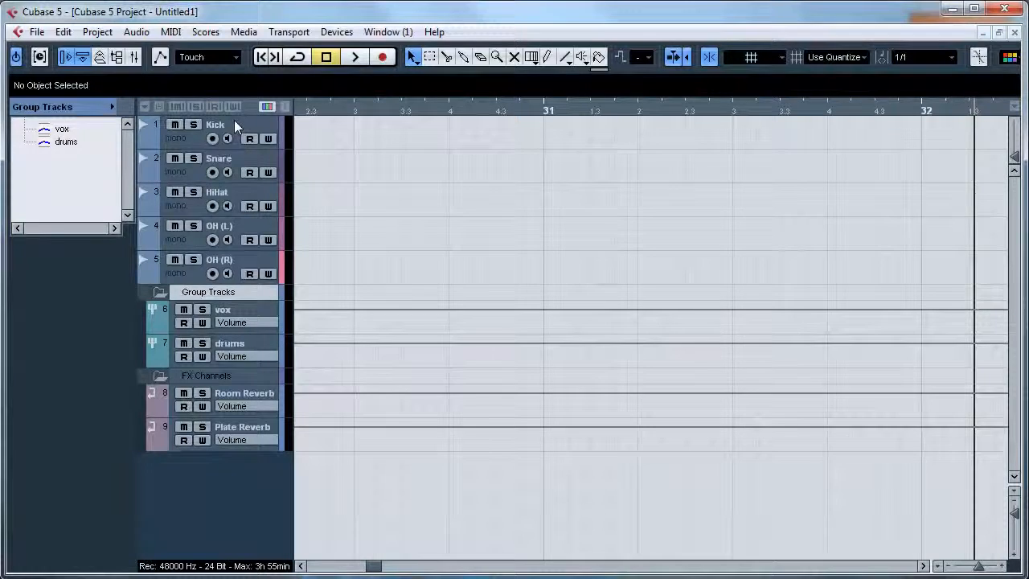
click(214, 125)
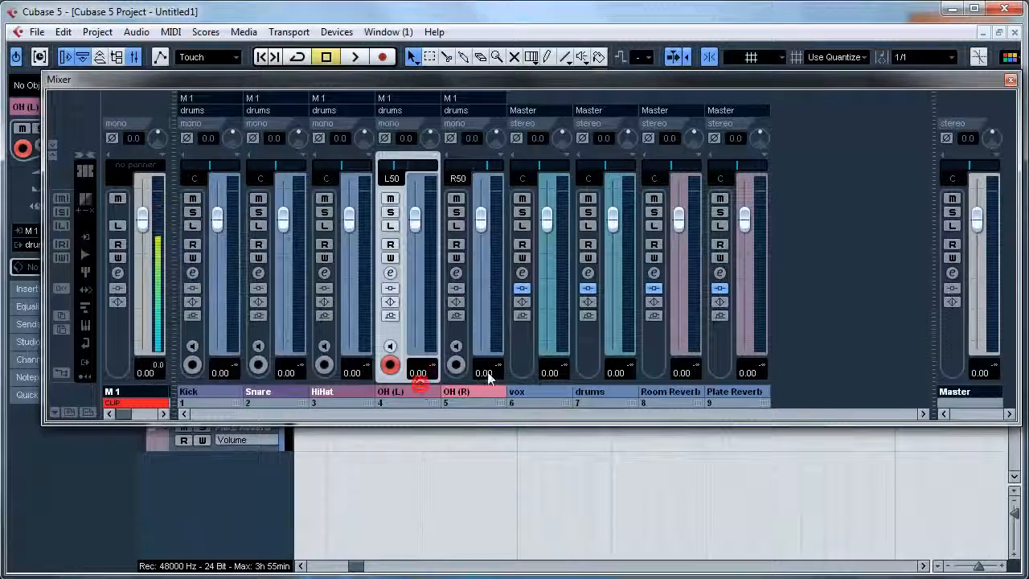
right_click(456, 365)
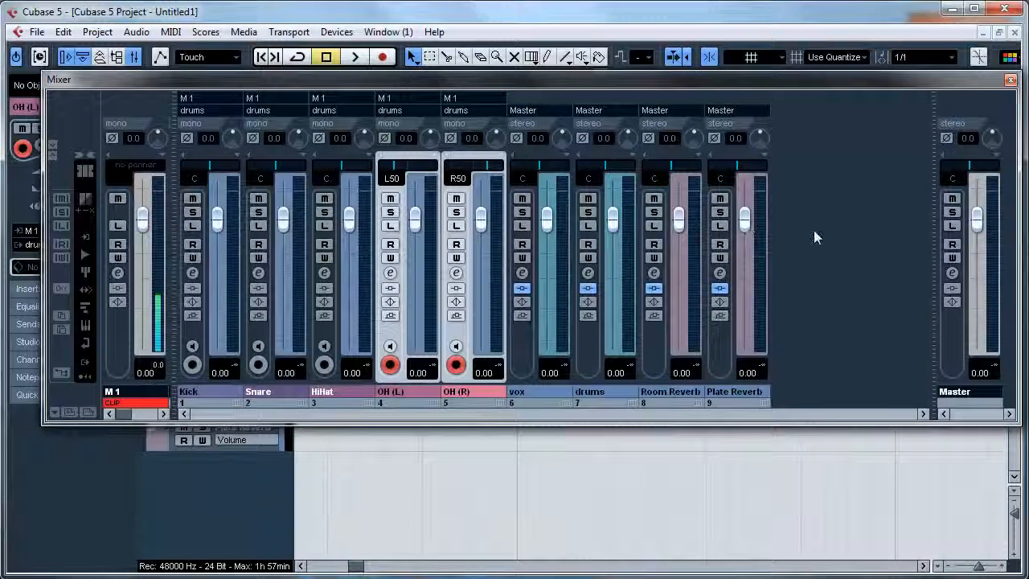
click(1009, 80)
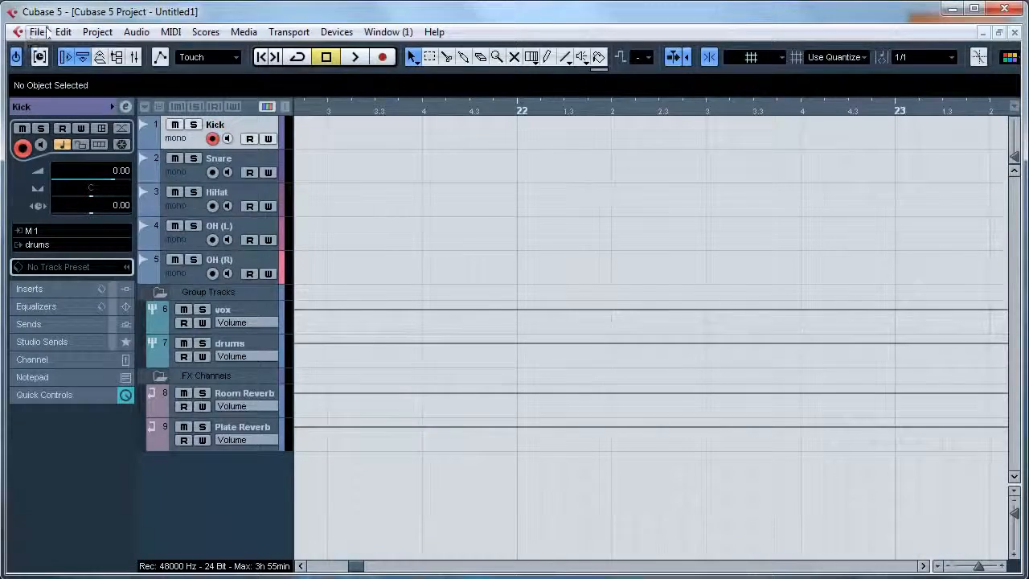
Save the current setup as a template named 'Tutorial Template.'.
click(37, 32)
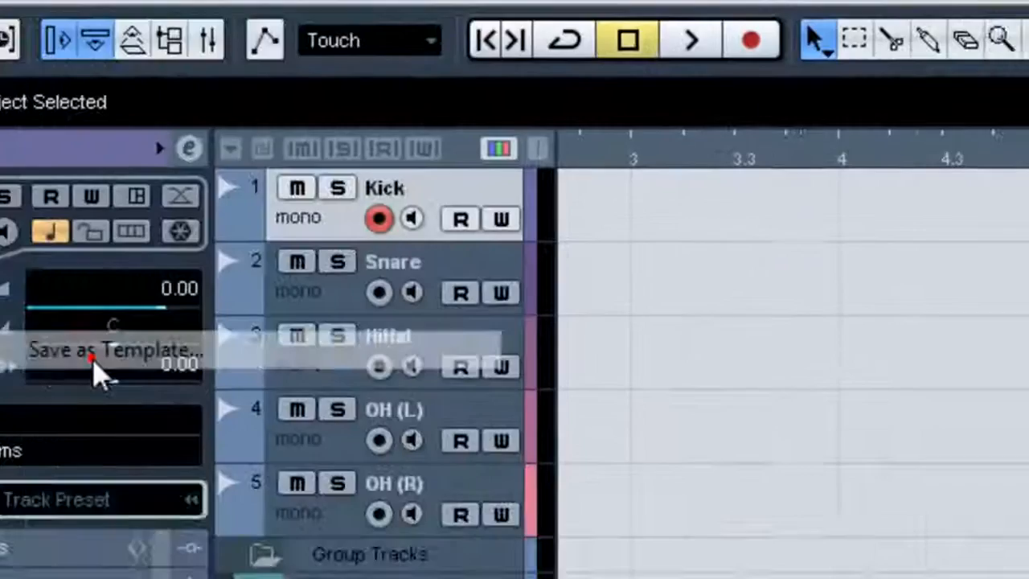
click(113, 350)
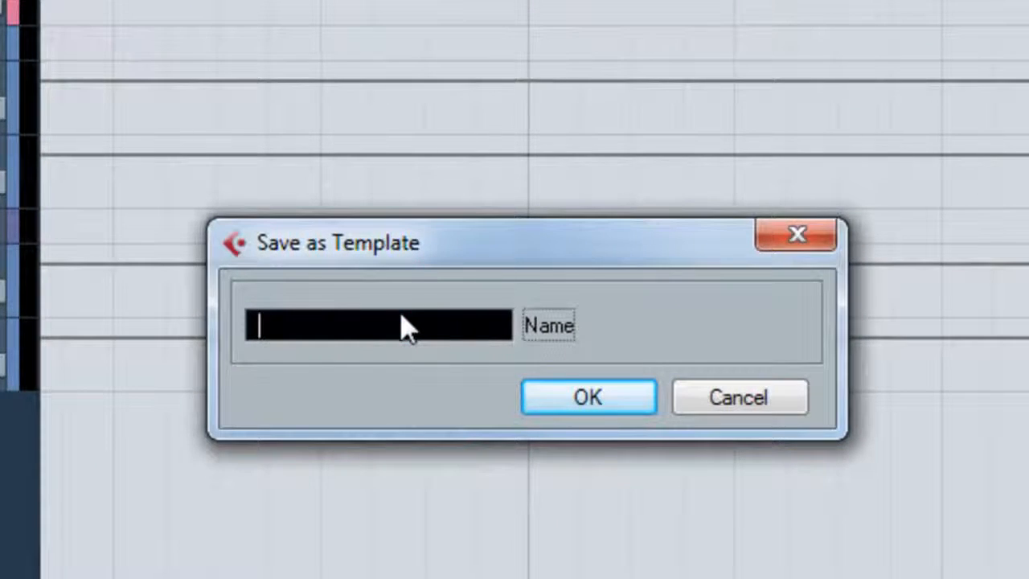
text(Tutorial)
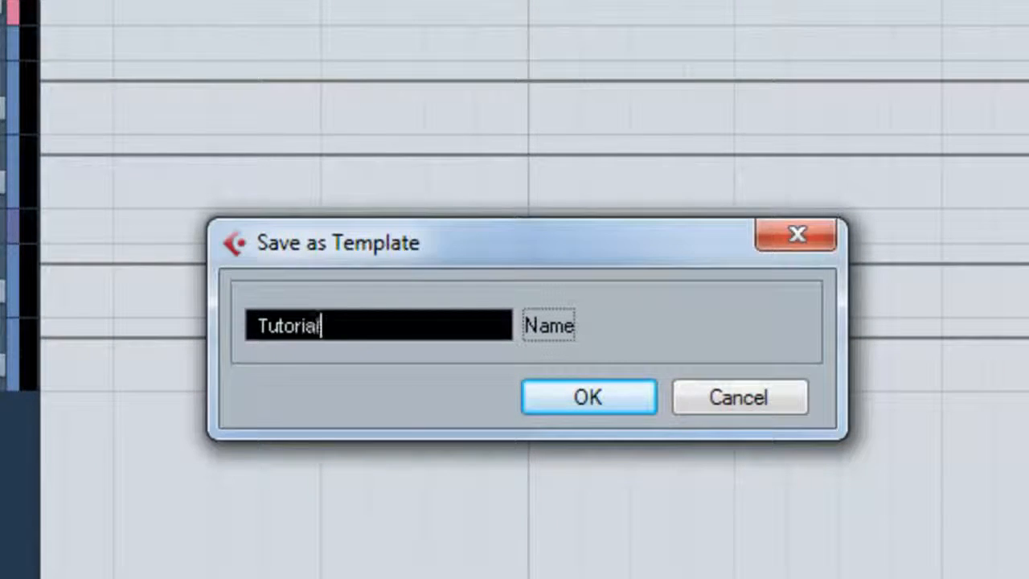
text(Template.)
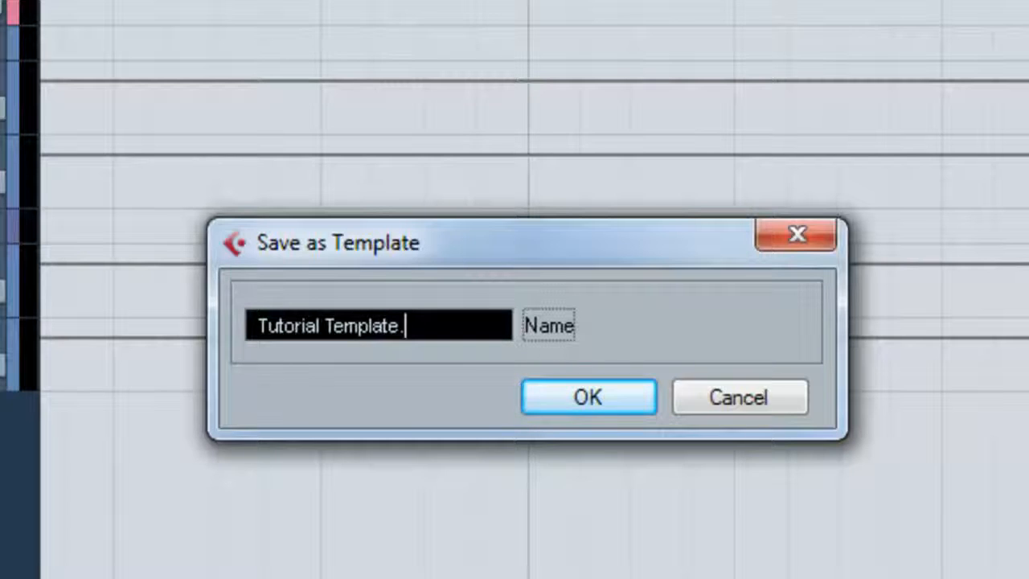
click(587, 396)
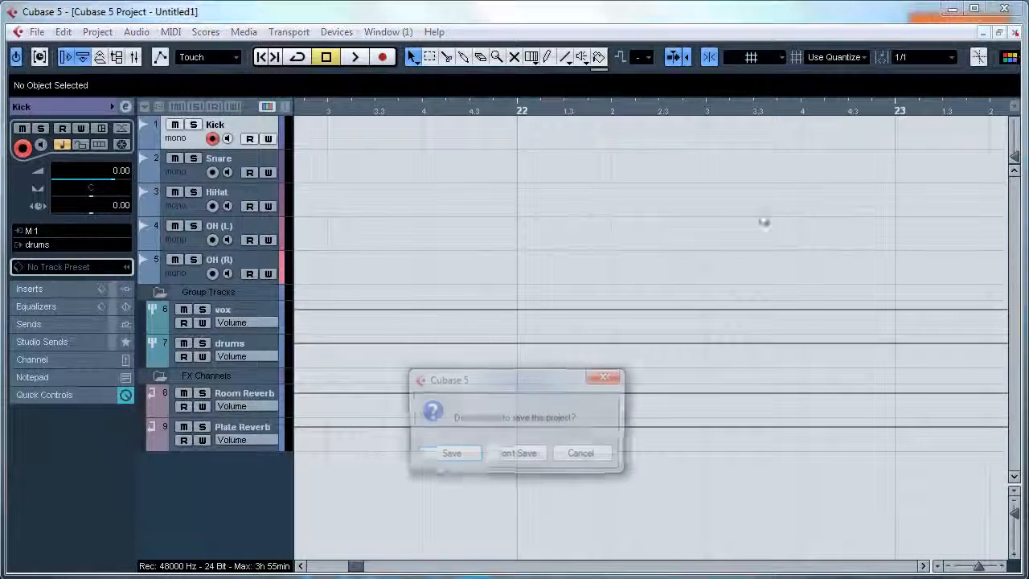
Close the project and create a new one from the 'Tutorial Template. #2' template.
click(518, 453)
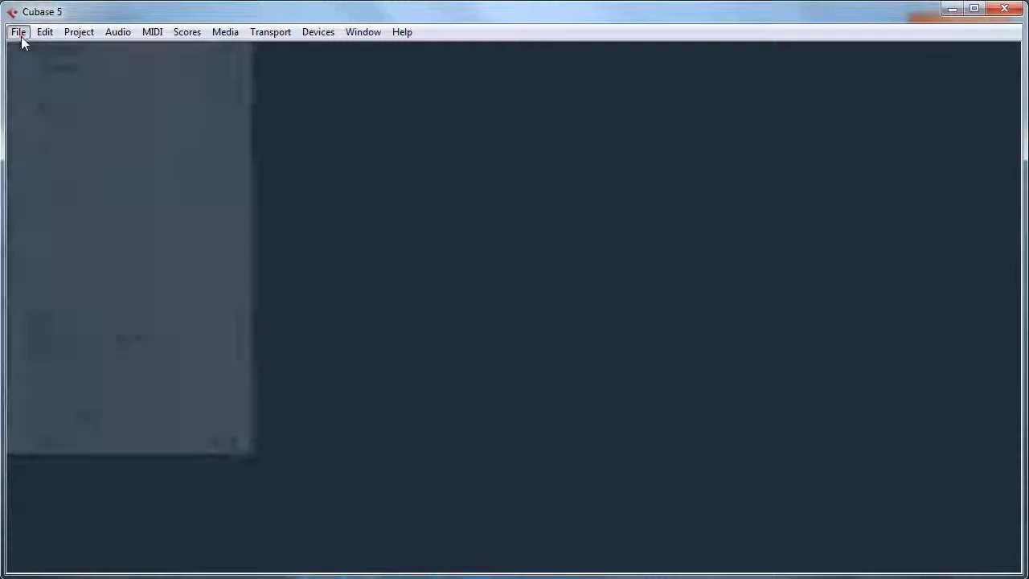
click(17, 31)
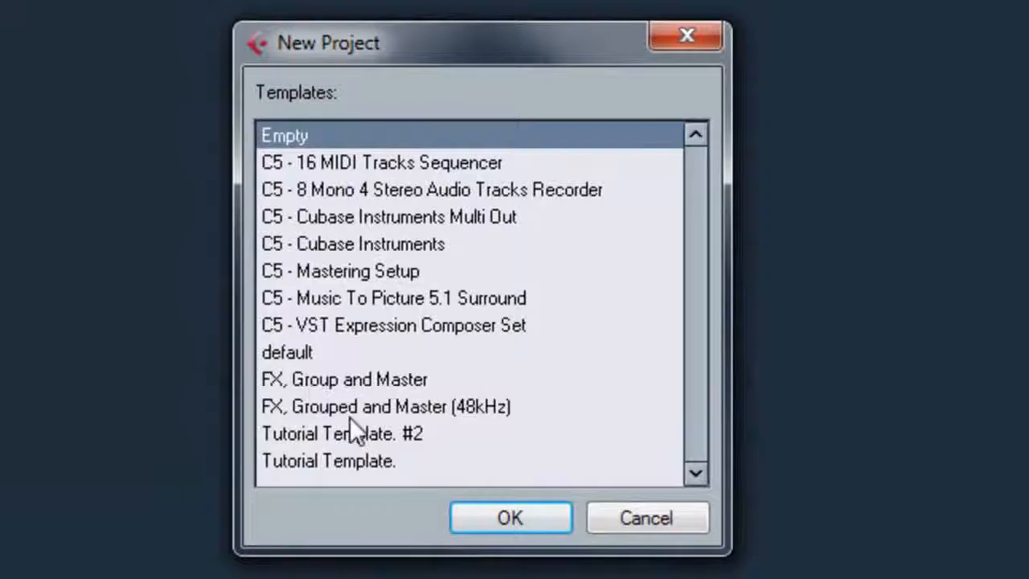
click(346, 433)
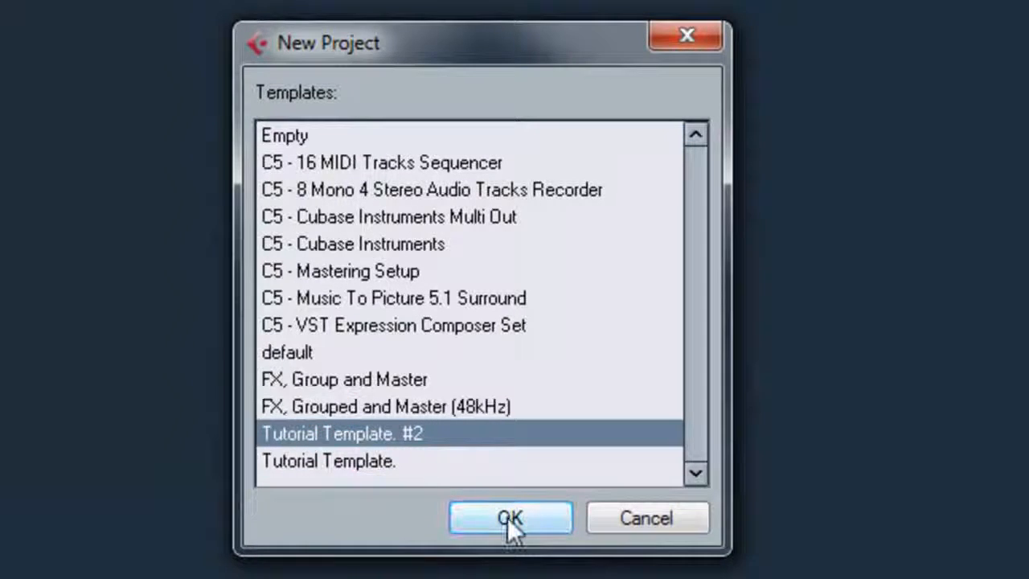
click(509, 517)
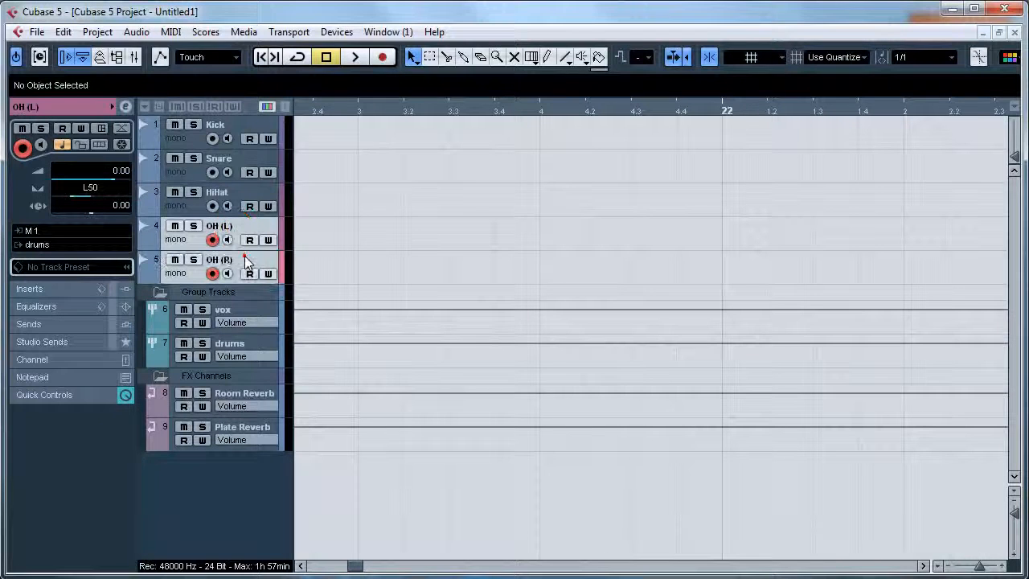
click(219, 259)
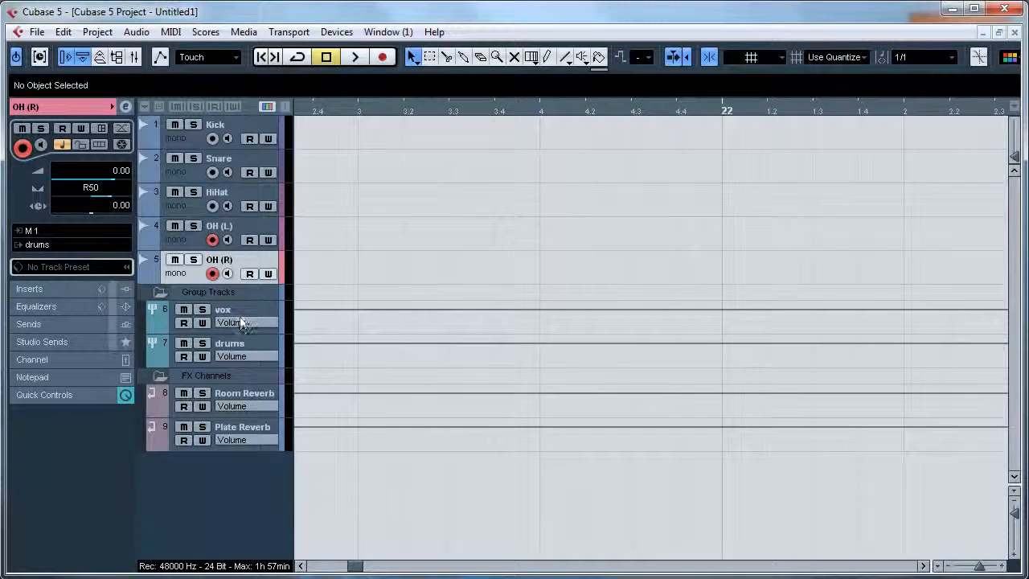
click(223, 309)
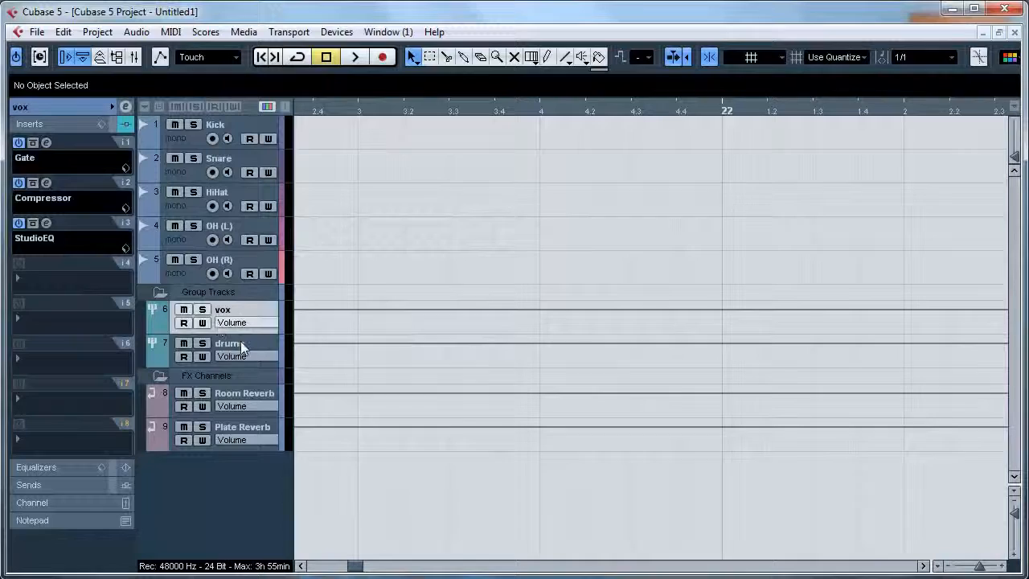
click(229, 343)
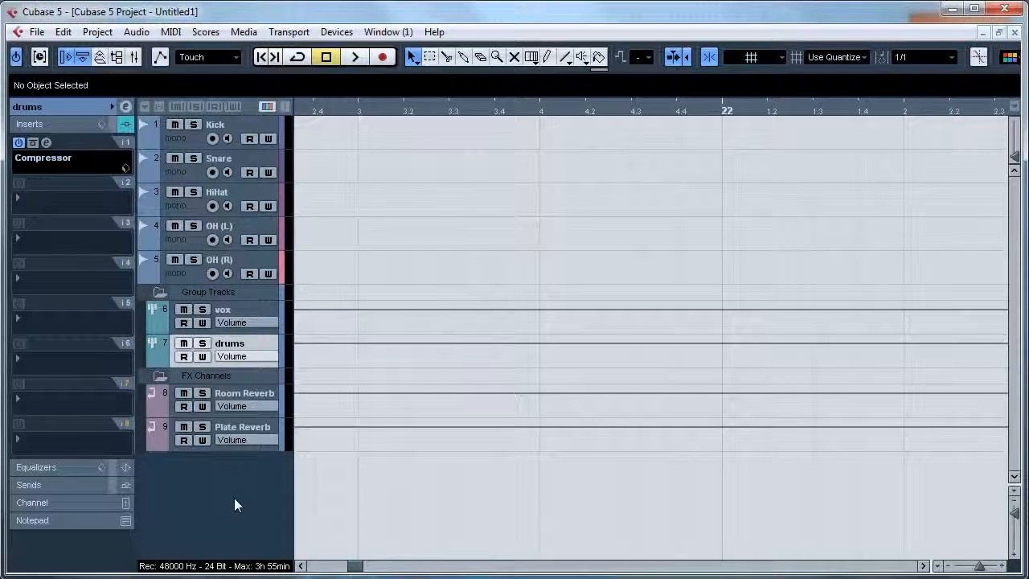
mouse_move(206, 454)
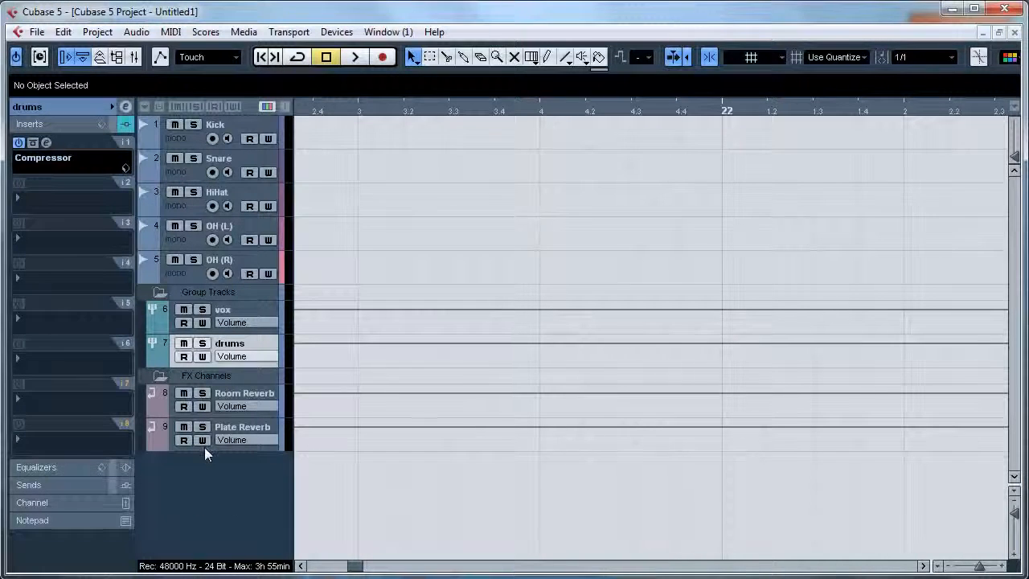
mouse_move(211, 482)
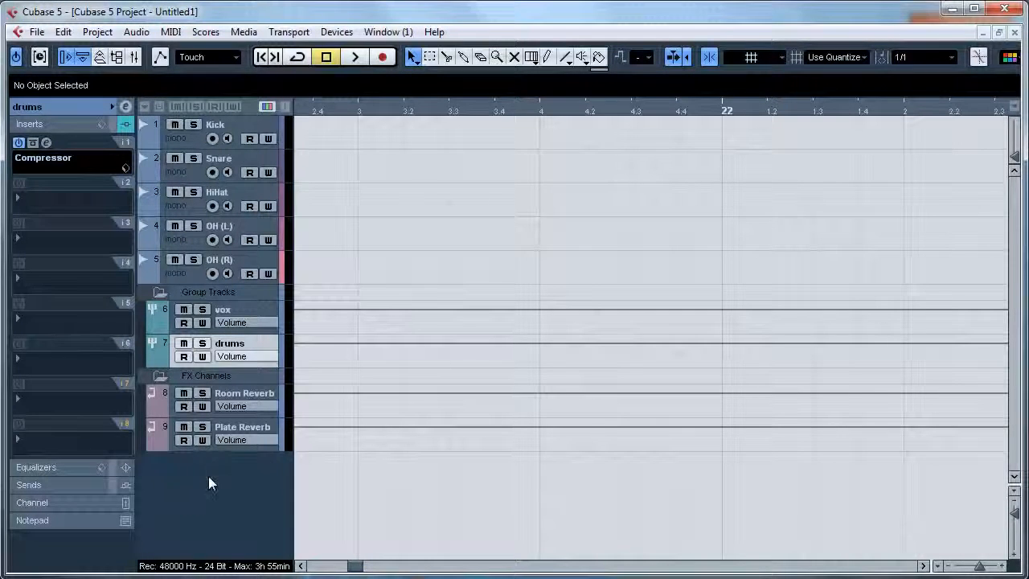
mouse_move(281, 502)
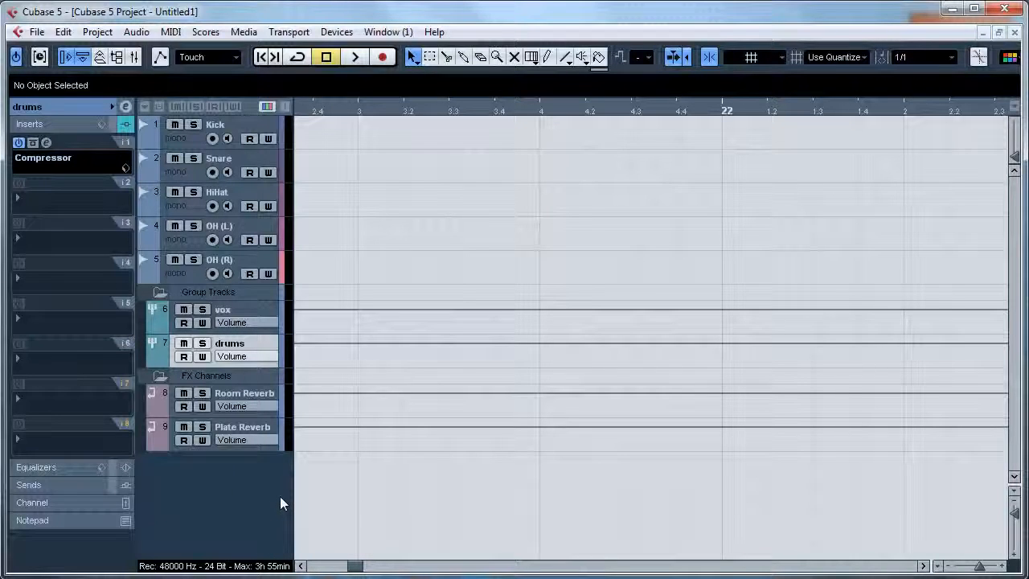